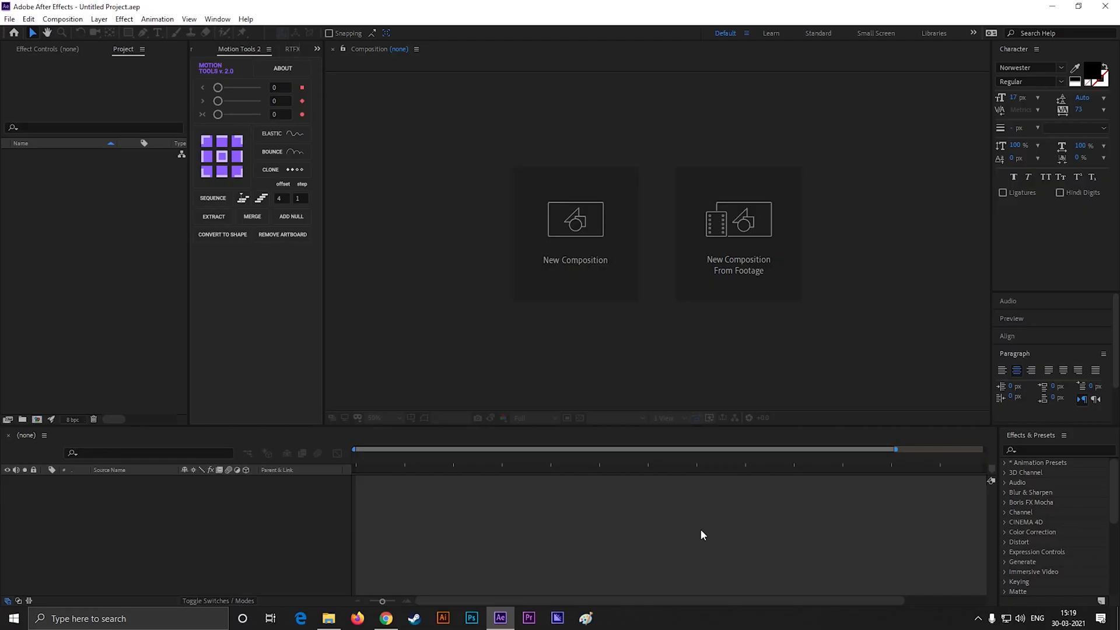
{"action": "mouse_move", "coordinate": [336, 610]}
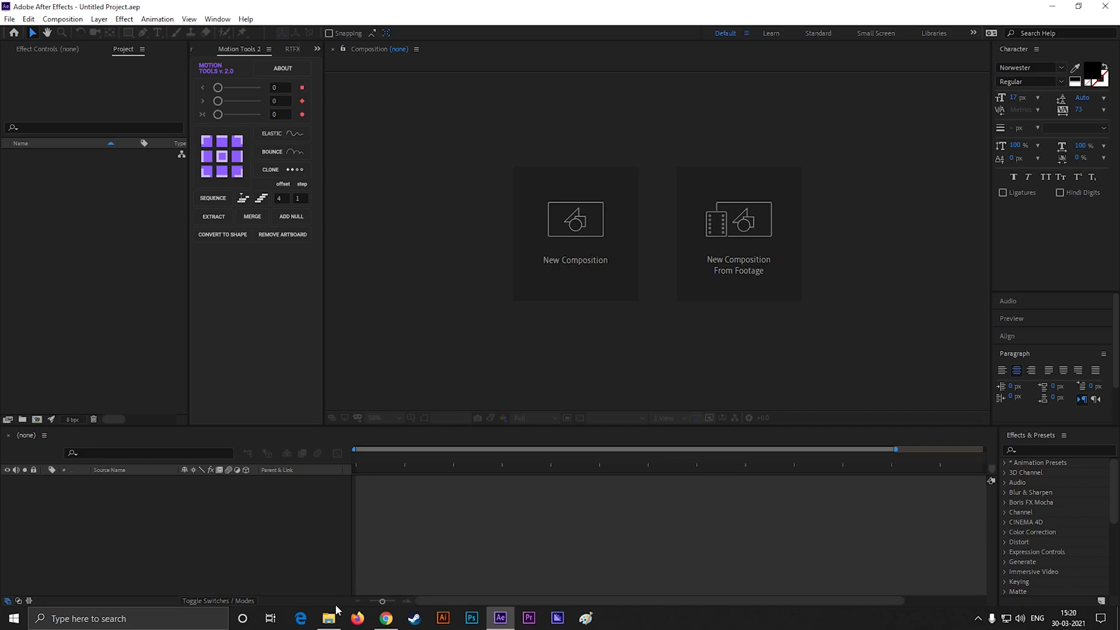
- Bring up the Yoru Project folder with the intro source files from the taskbar
{"action": "left_click", "coordinate": [328, 618]}
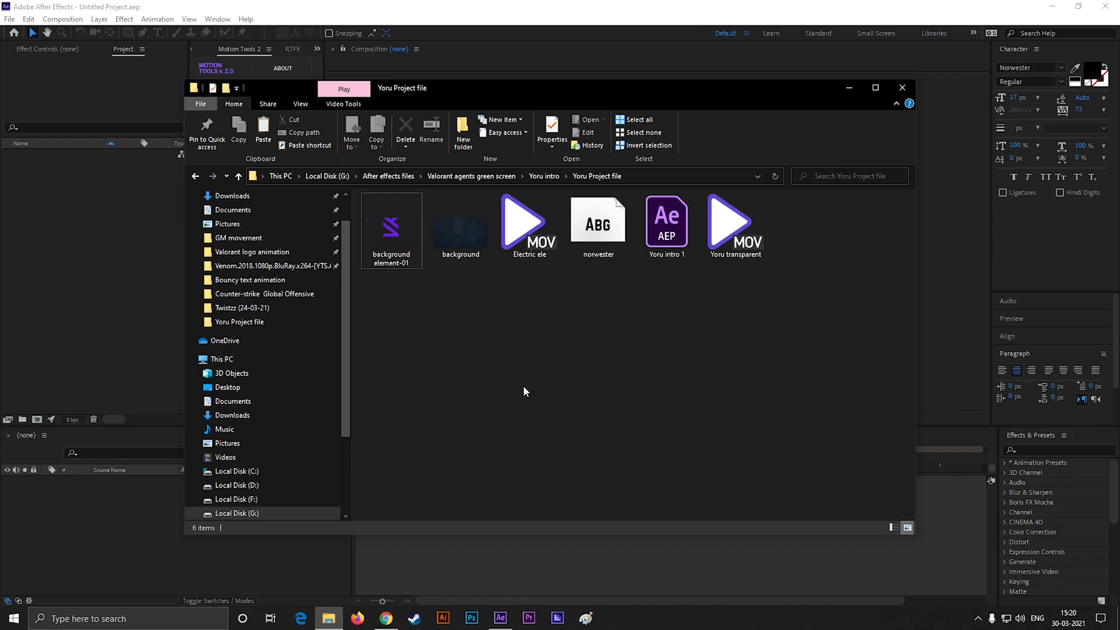
- Install the Norwester font from the folder, replacing the existing copy, and close its preview
{"action": "double_click", "coordinate": [598, 225]}
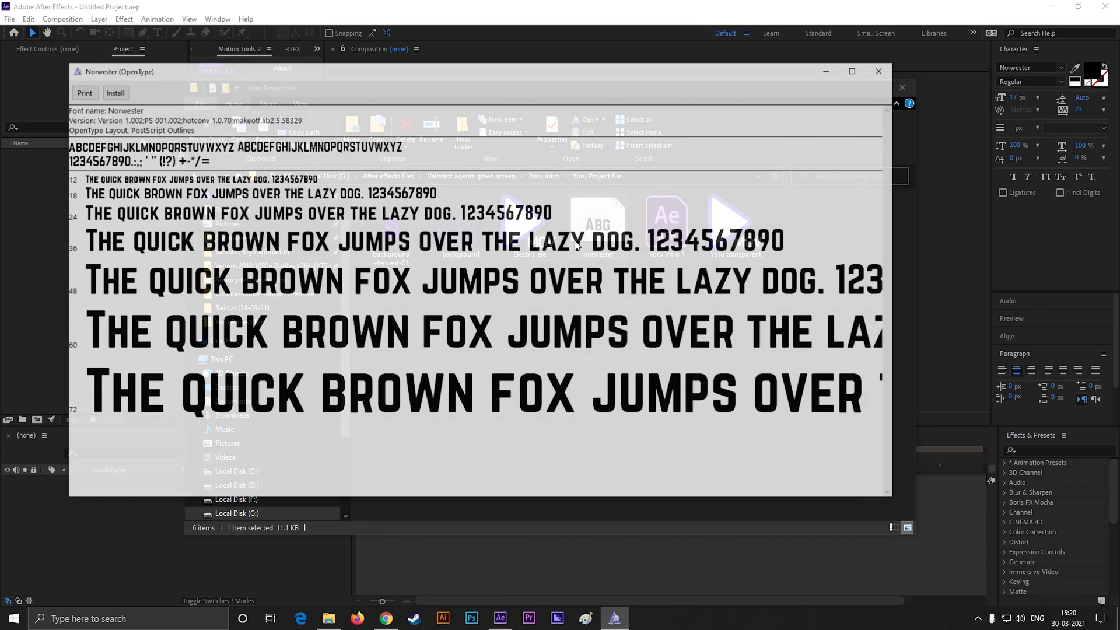
{"action": "left_click", "coordinate": [111, 91]}
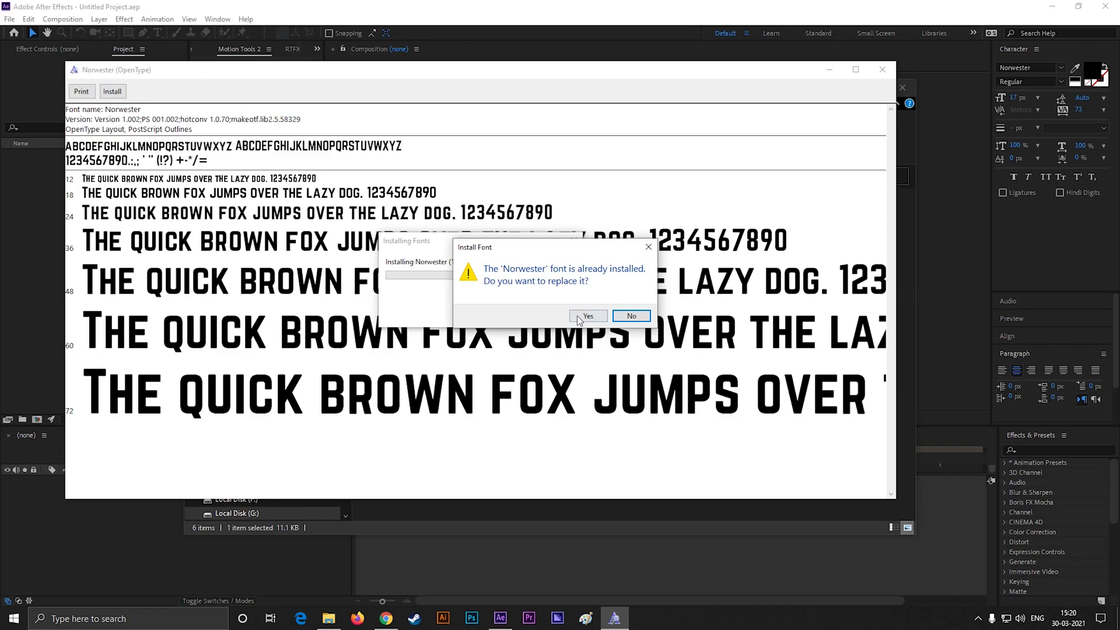
{"action": "left_click", "coordinate": [586, 316]}
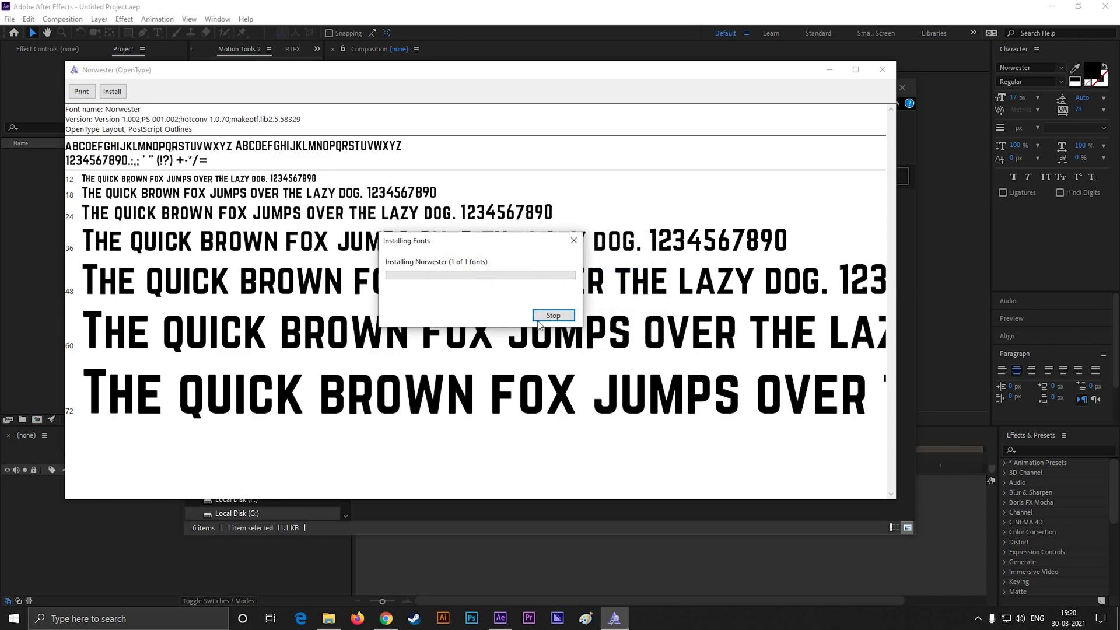
{"action": "left_click", "coordinate": [553, 315]}
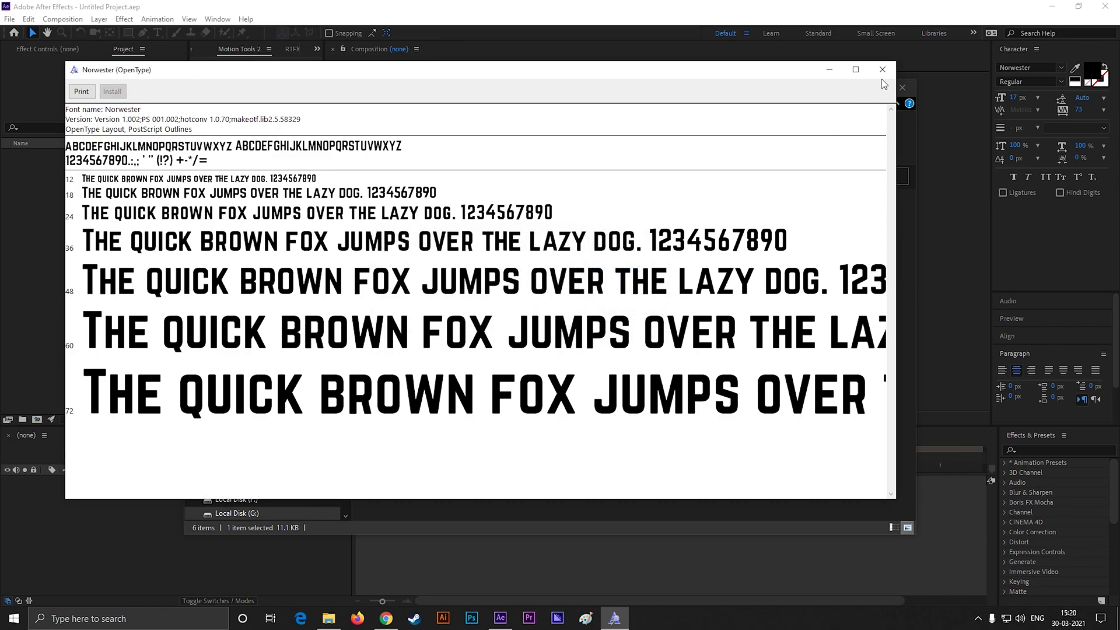
{"action": "left_click", "coordinate": [882, 69]}
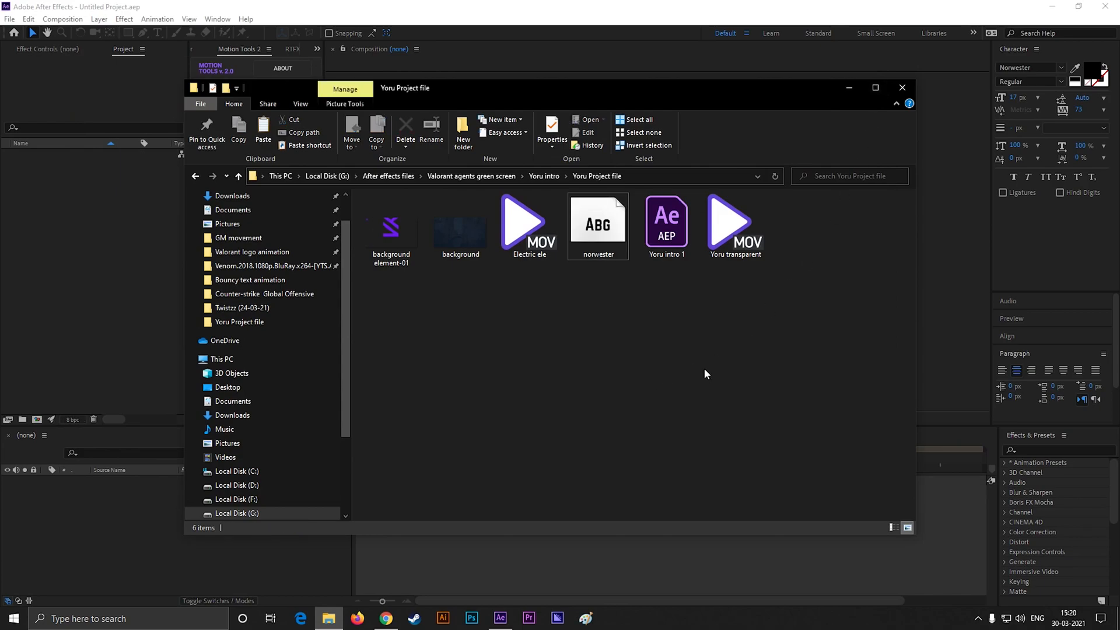
{"action": "mouse_move", "coordinate": [666, 222]}
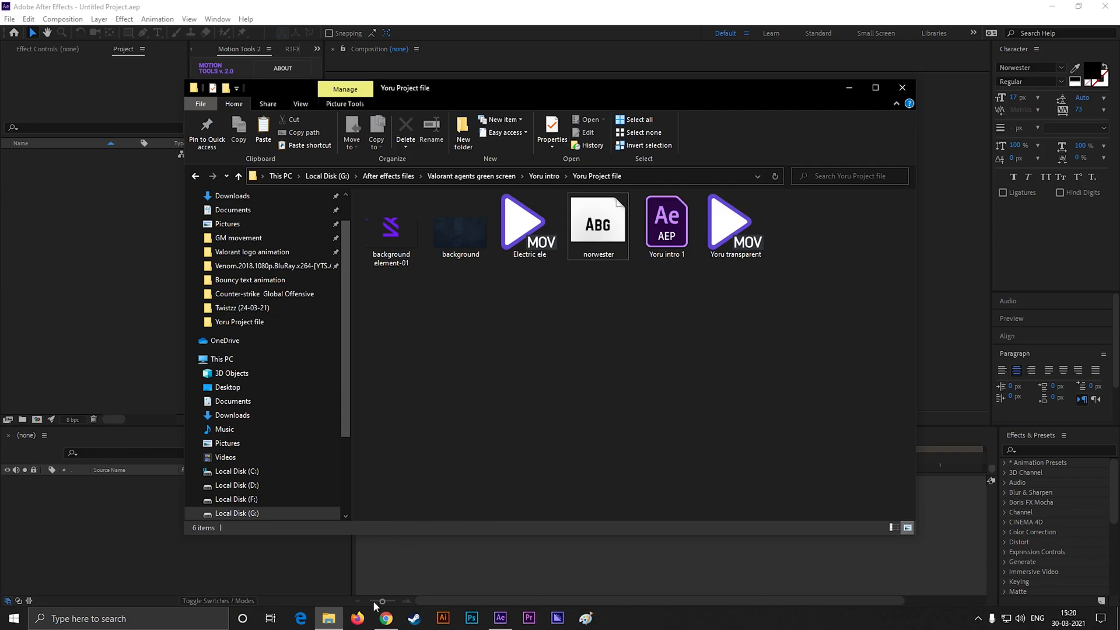
- Show the Video Copilot Saber plug-in page and its Windows and Mac download links
{"action": "left_click", "coordinate": [384, 618]}
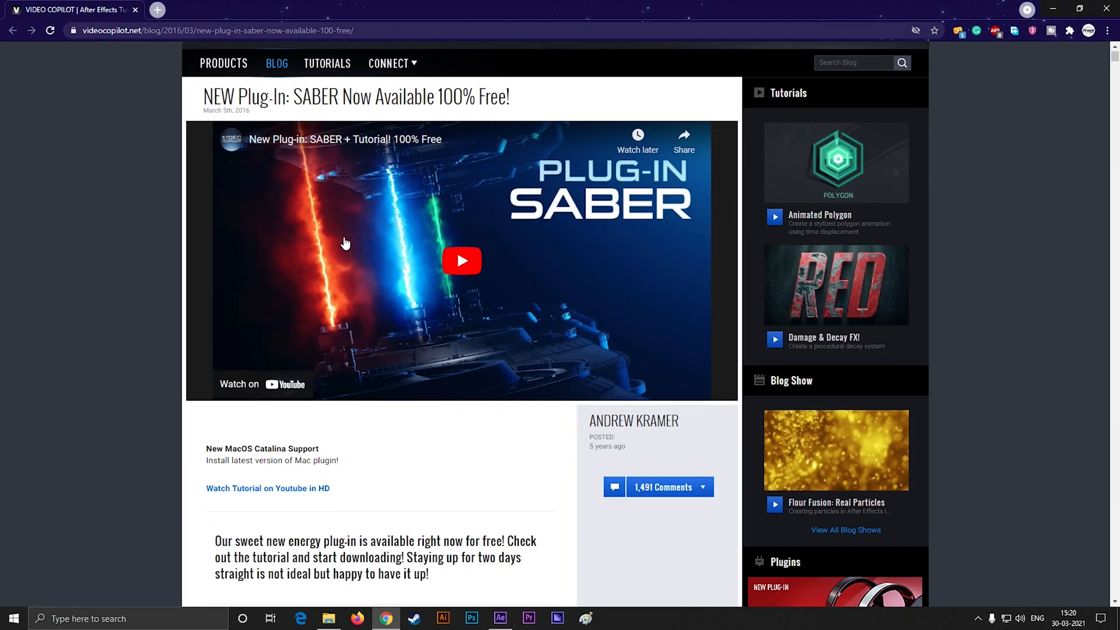
{"action": "scroll", "scroll_direction": "down", "scroll_amount": 3}
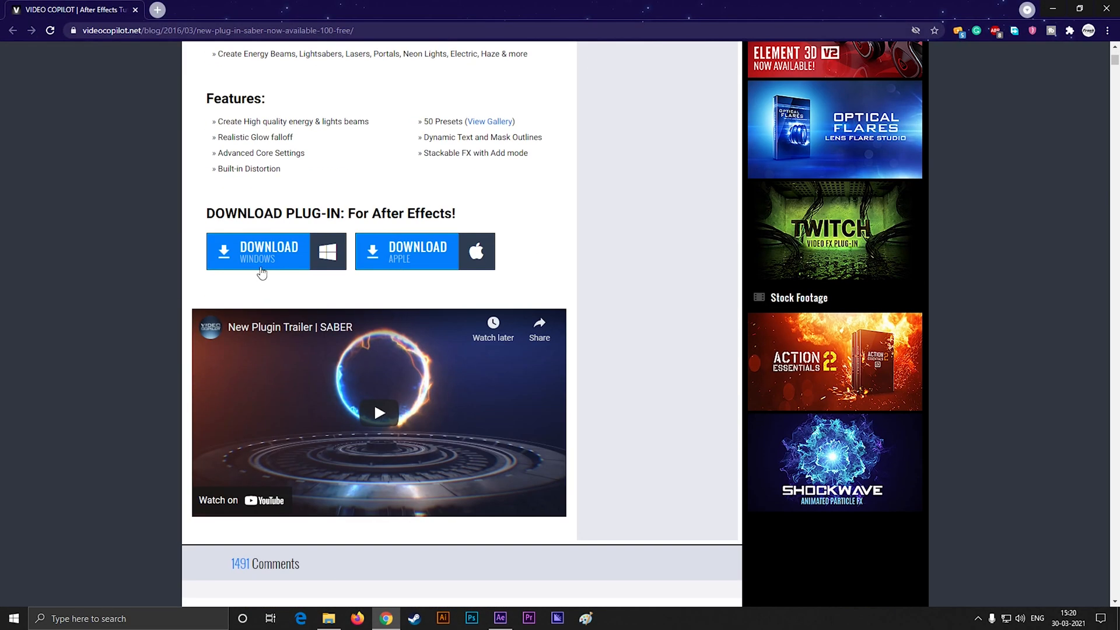
{"action": "scroll", "scroll_direction": "up", "scroll_amount": 3}
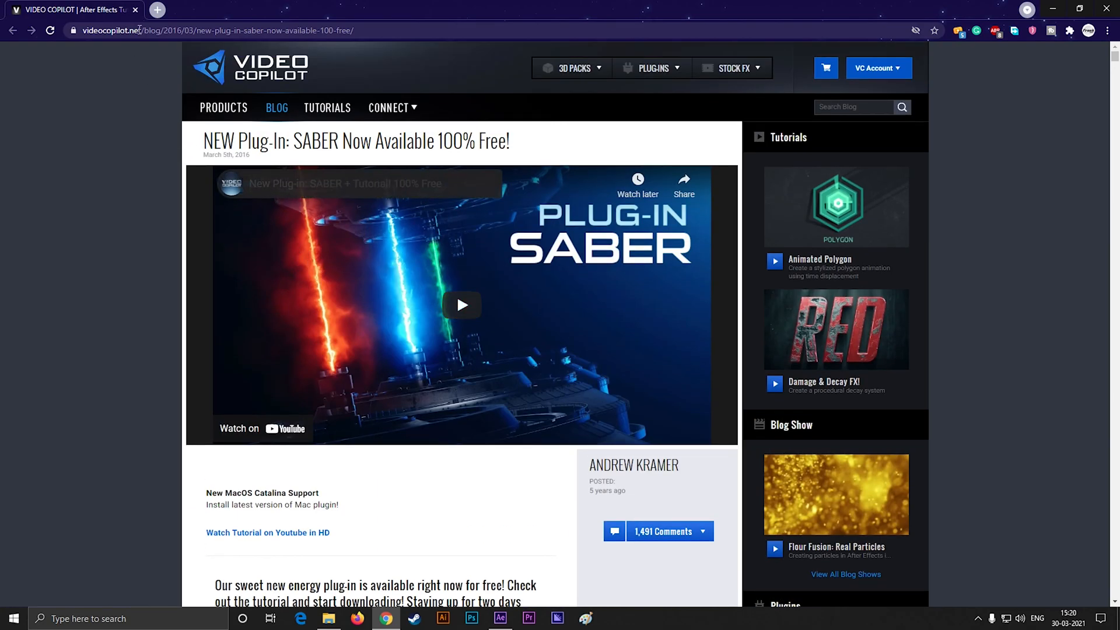
{"action": "mouse_move", "coordinate": [1053, 10]}
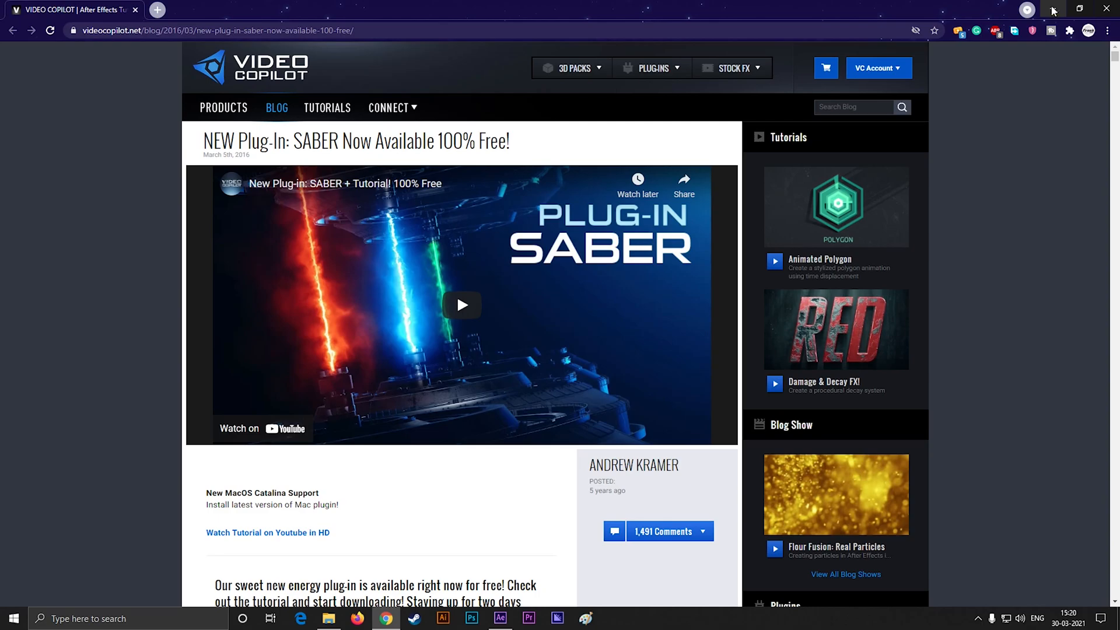
- Open the Yoru intro 1.aep project and scrub to a later frame of the intro
{"action": "left_click", "coordinate": [327, 619]}
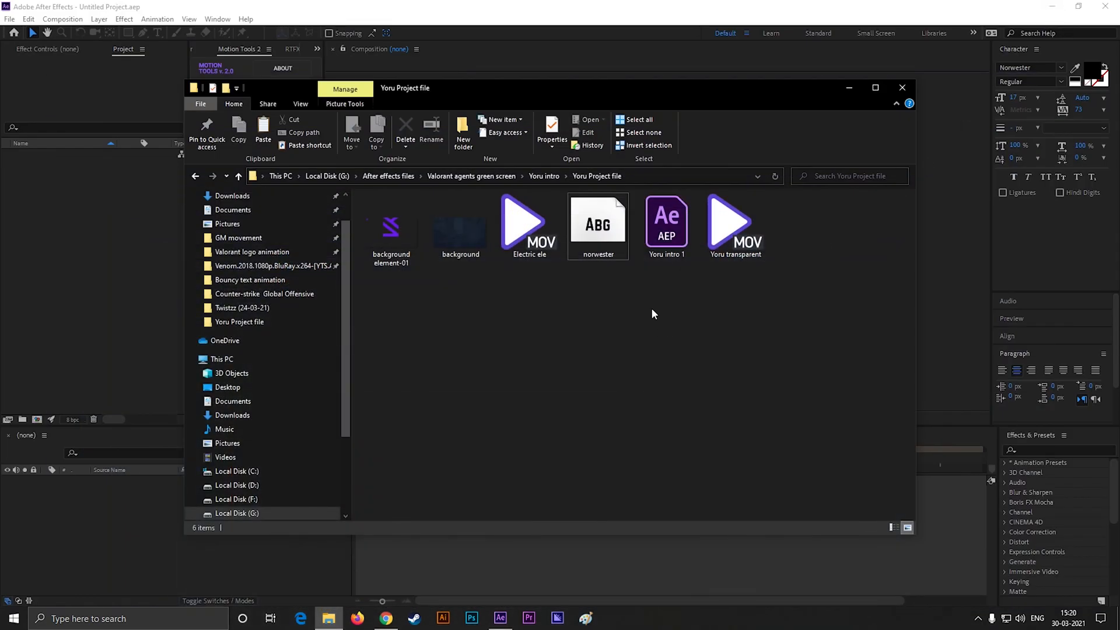
{"action": "double_click", "coordinate": [665, 221]}
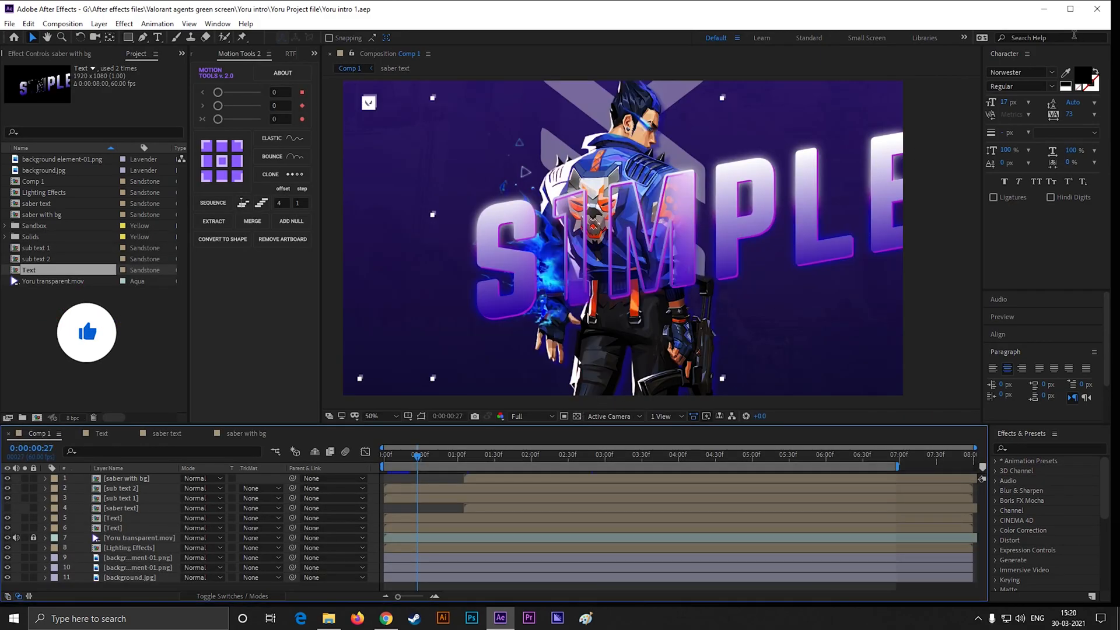
{"action": "left_click", "coordinate": [392, 455]}
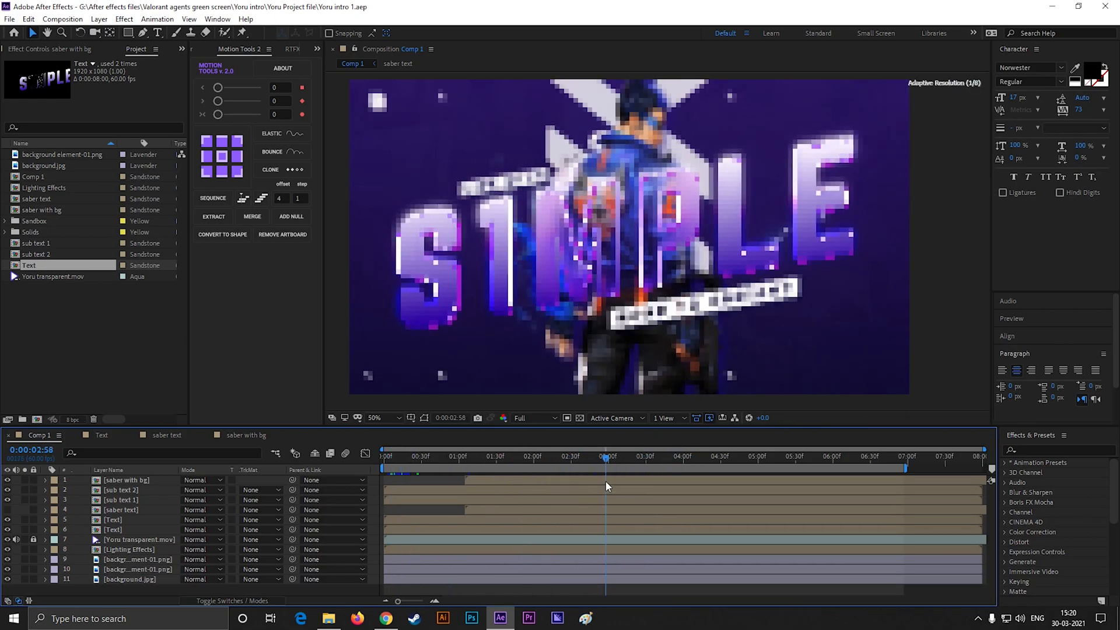
- Switch the preview resolution to Half, then back to Full
{"action": "left_click", "coordinate": [521, 418]}
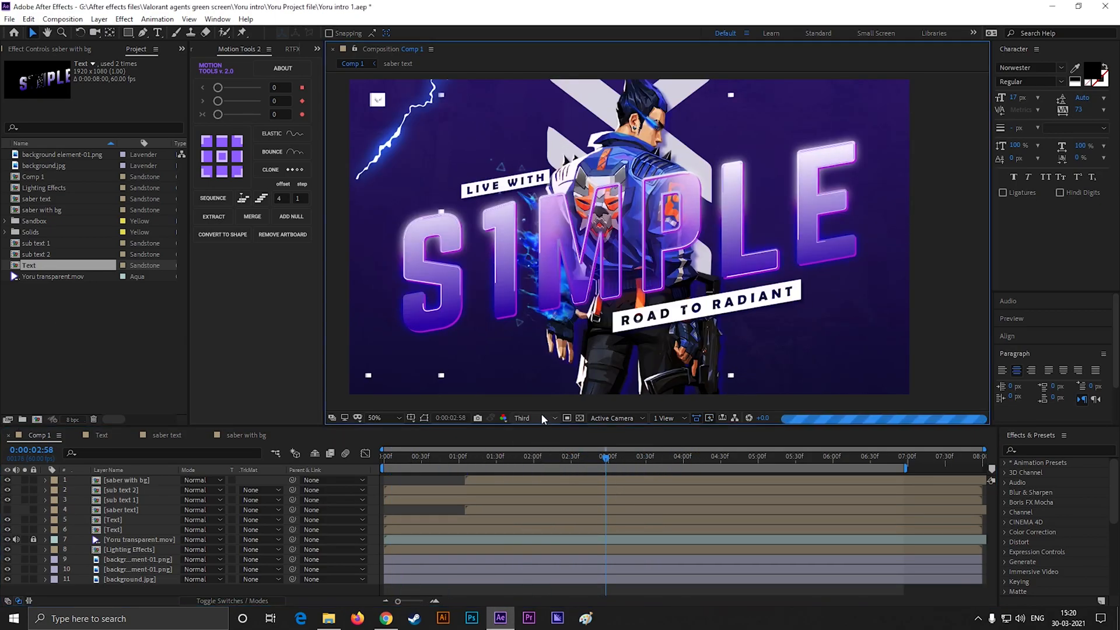
{"action": "left_click", "coordinate": [522, 418]}
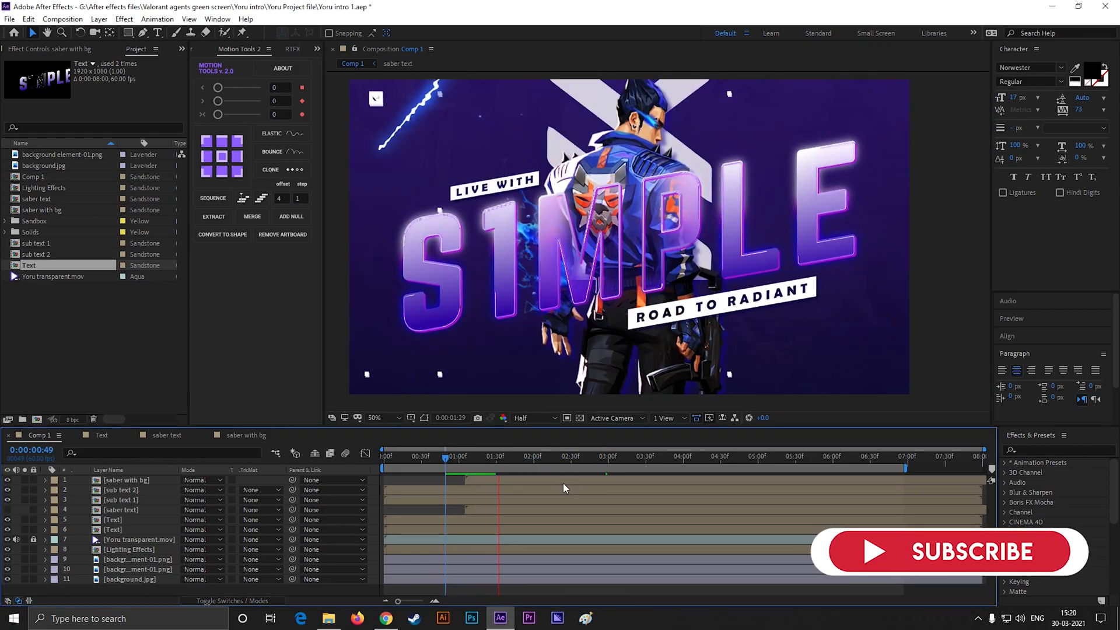
{"action": "left_click", "coordinate": [532, 418]}
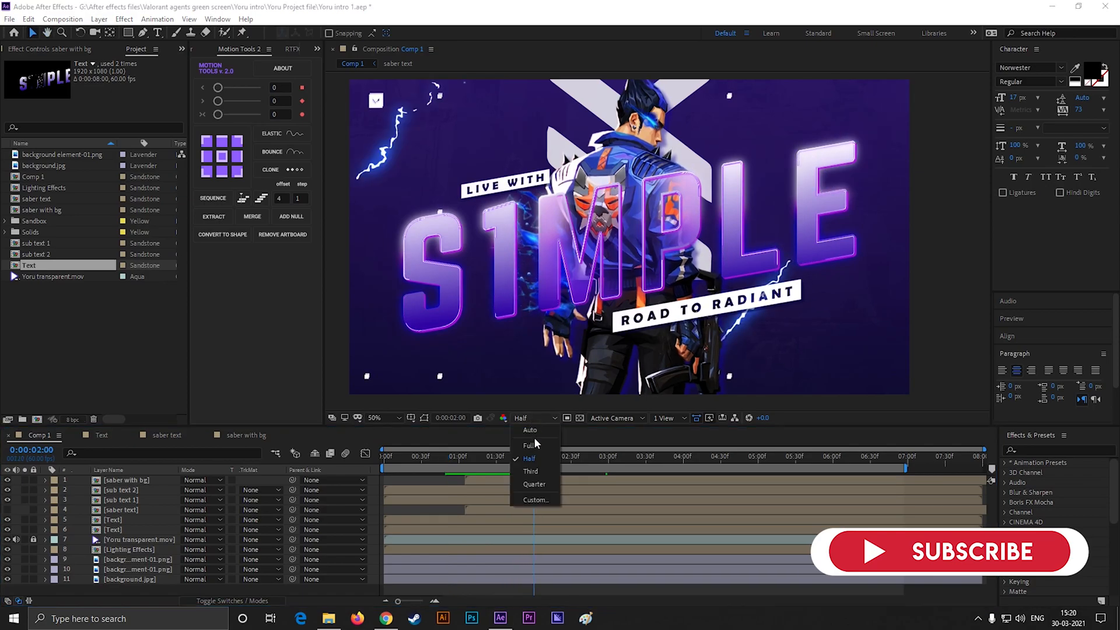
{"action": "left_click", "coordinate": [528, 444]}
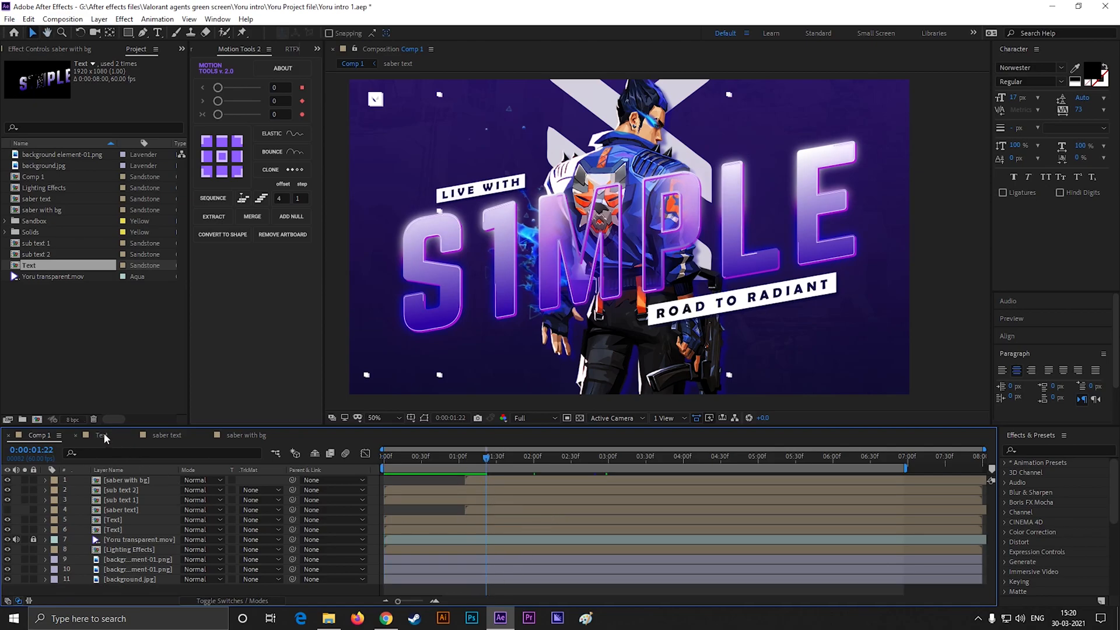
- Retype both Text composition layers as ZISHU, then bring up the saber text composition
{"action": "left_click", "coordinate": [103, 435]}
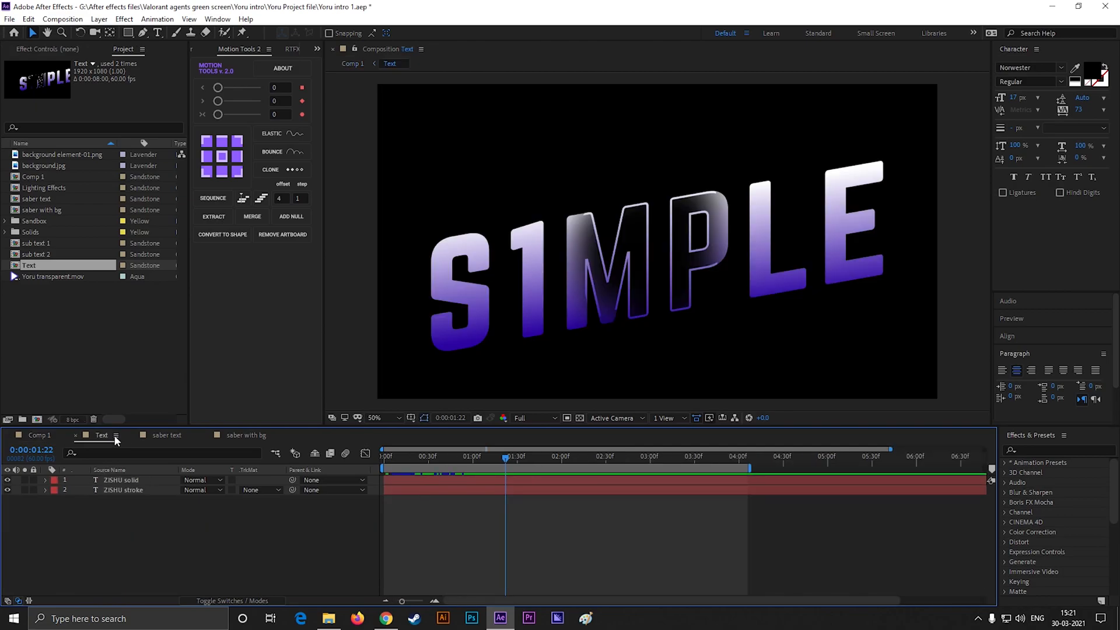
{"action": "left_click", "coordinate": [121, 479]}
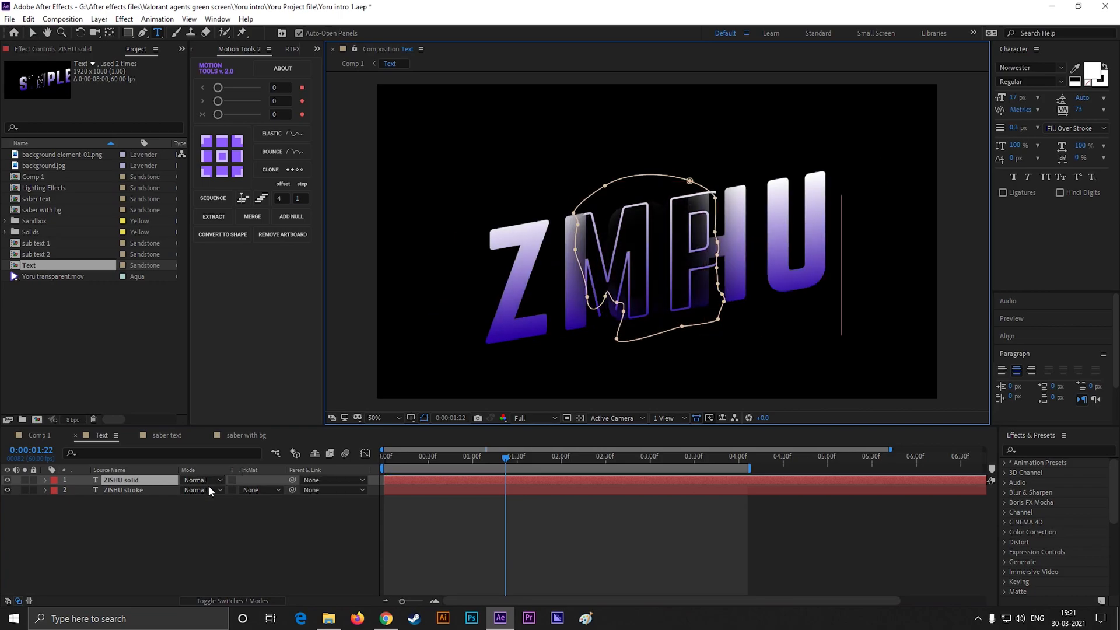
{"action": "left_click", "coordinate": [123, 490]}
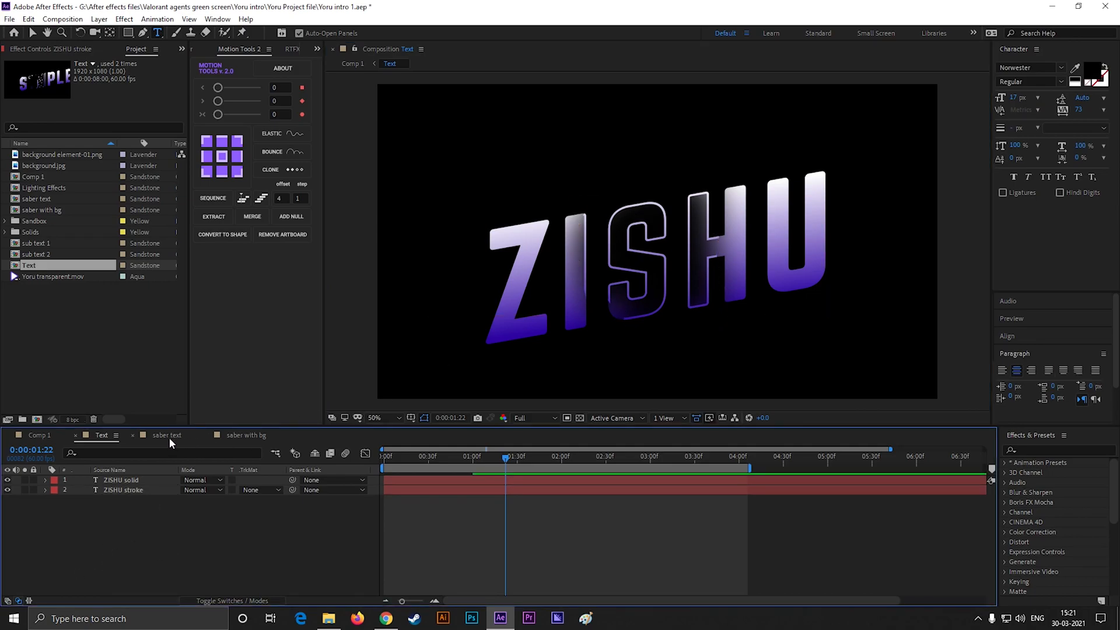
{"action": "left_click", "coordinate": [167, 435]}
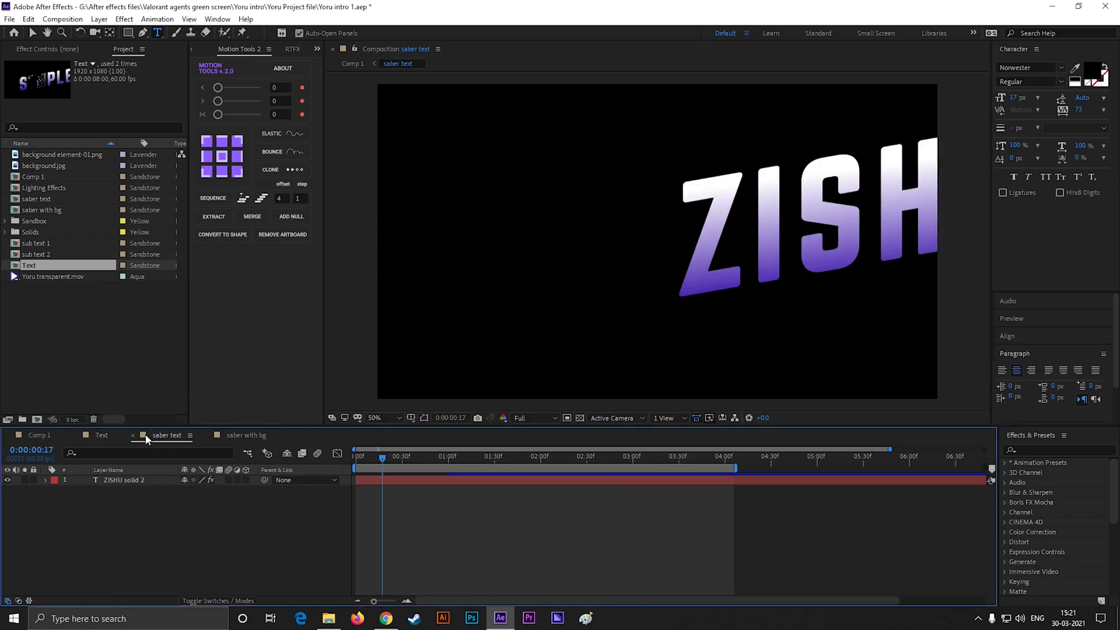
- In saber with bg, try a red glow colour on the glow layer and keep purple
{"action": "left_click", "coordinate": [171, 435]}
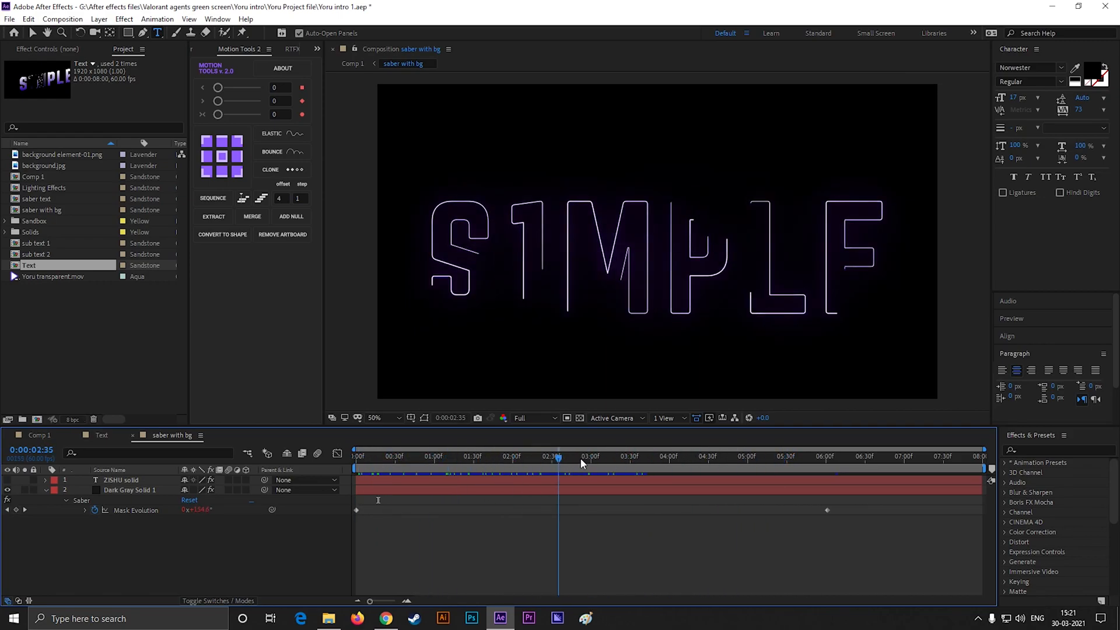
{"action": "left_click", "coordinate": [478, 456]}
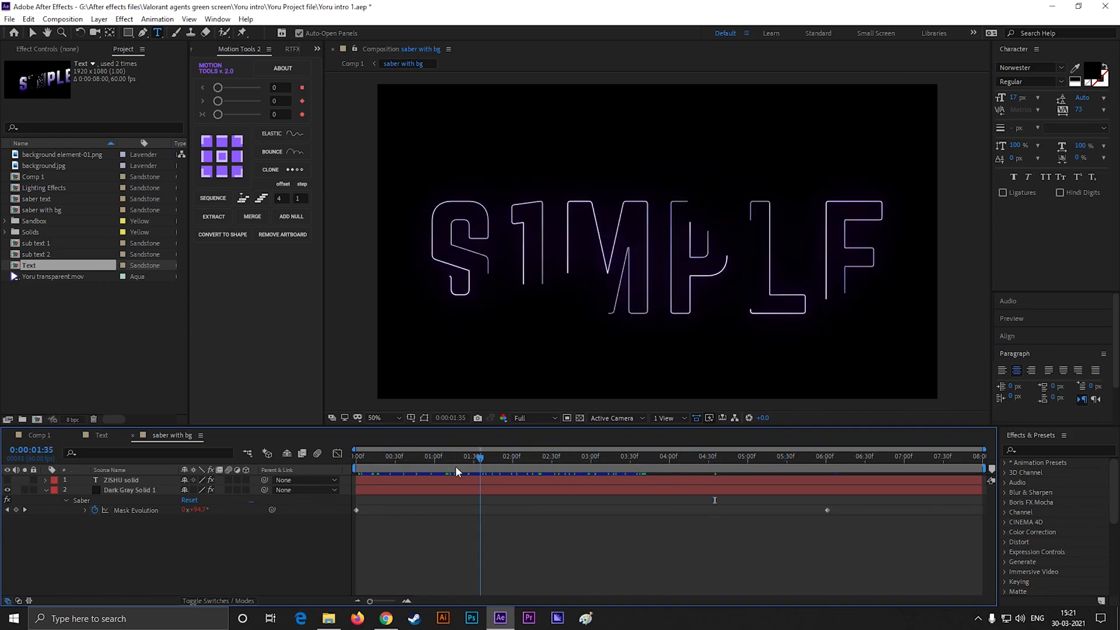
{"action": "left_click", "coordinate": [464, 456]}
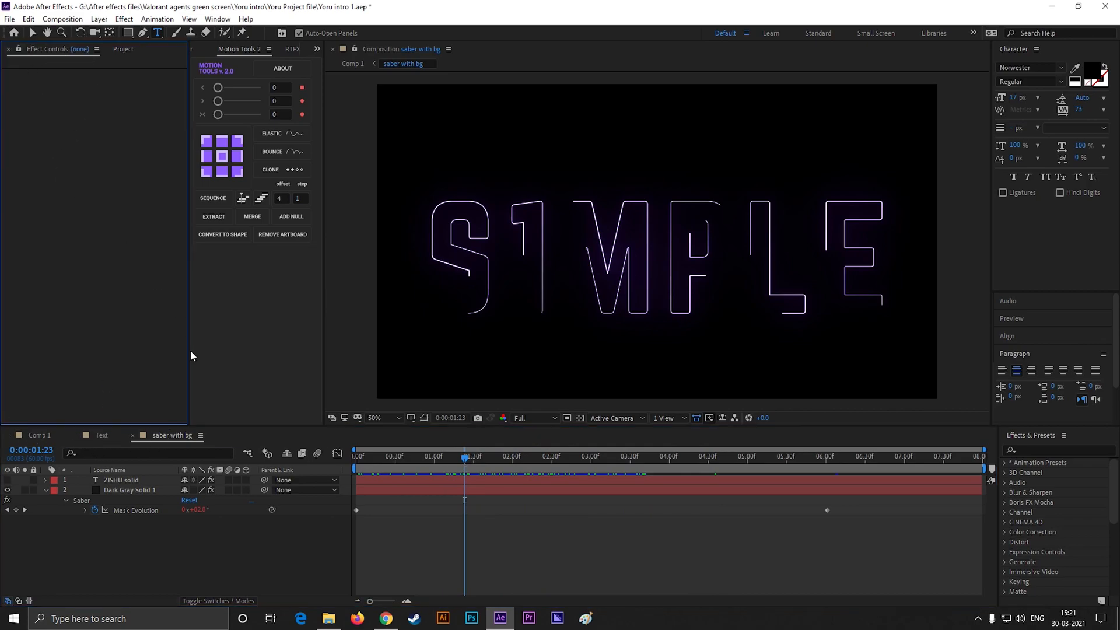
{"action": "left_click", "coordinate": [129, 490]}
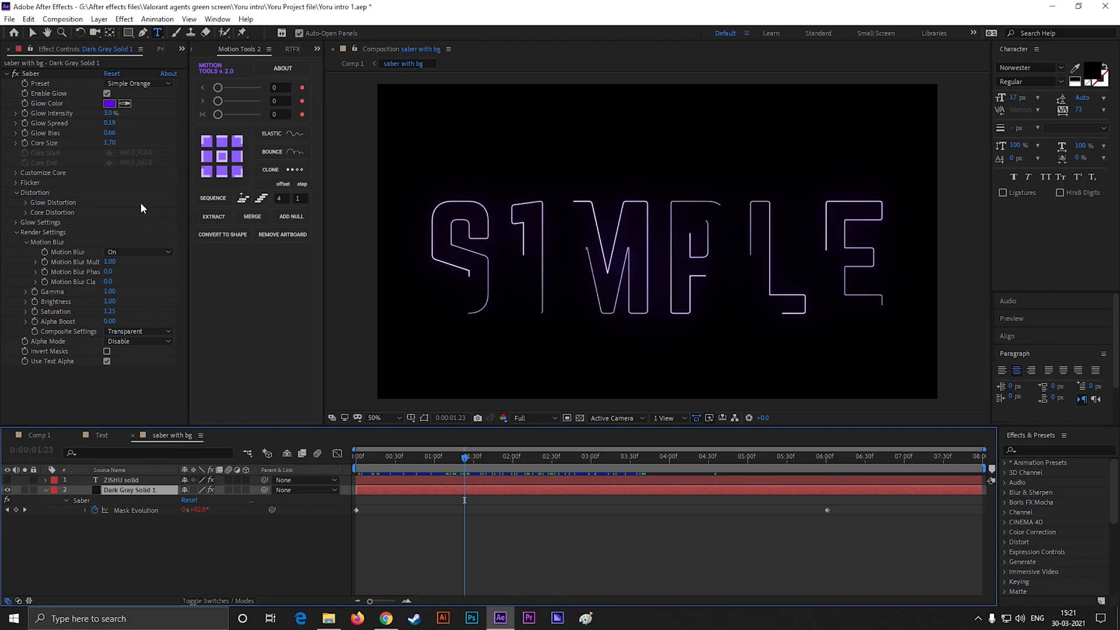
{"action": "left_click", "coordinate": [110, 103]}
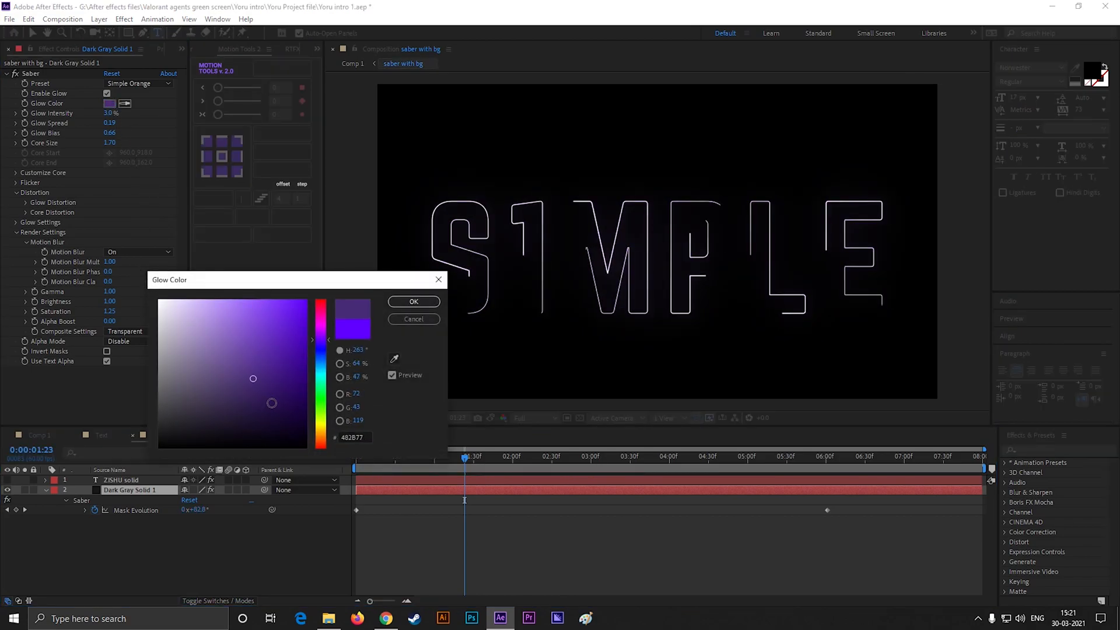
{"action": "left_click", "coordinate": [320, 296]}
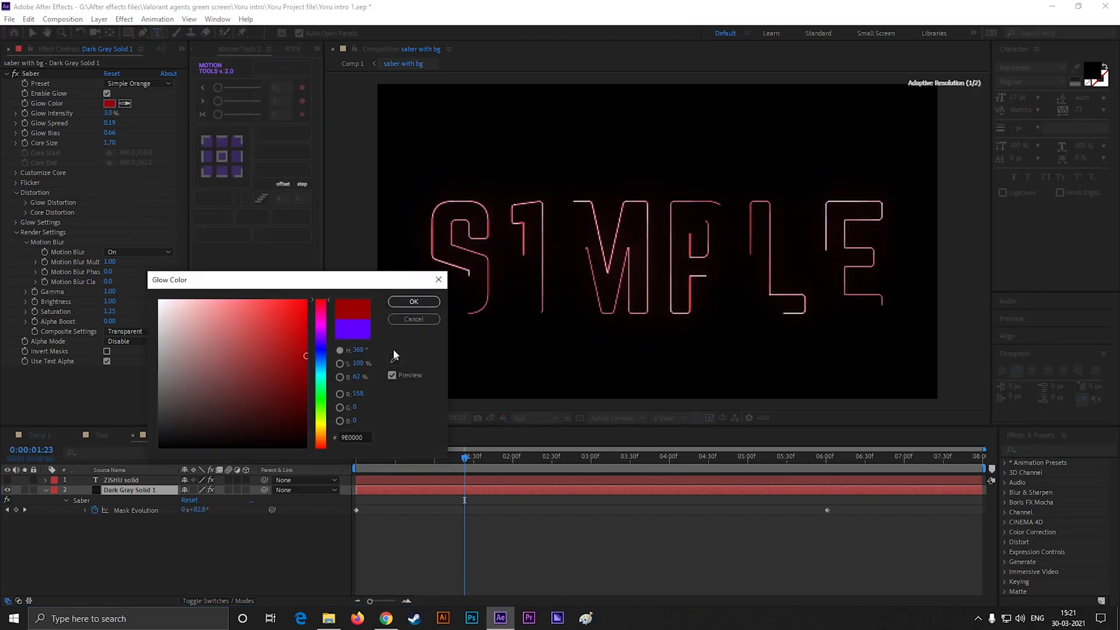
{"action": "left_click", "coordinate": [413, 301]}
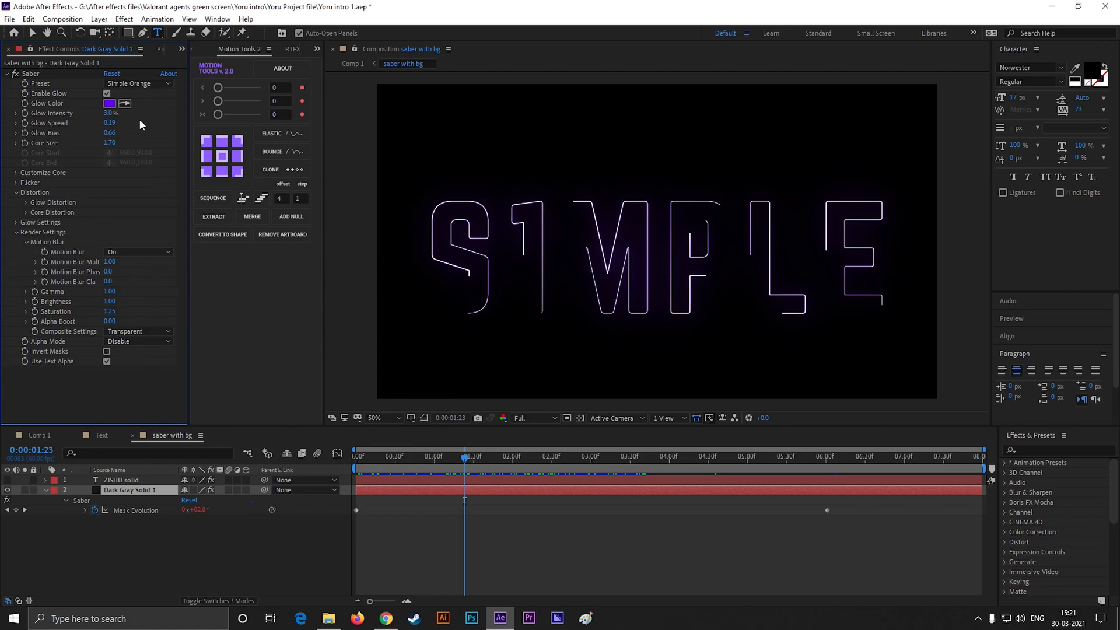
- Cycle the Narrow Bright and Fog presets back to Simple Orange and return to Comp 1
{"action": "left_click", "coordinate": [135, 83]}
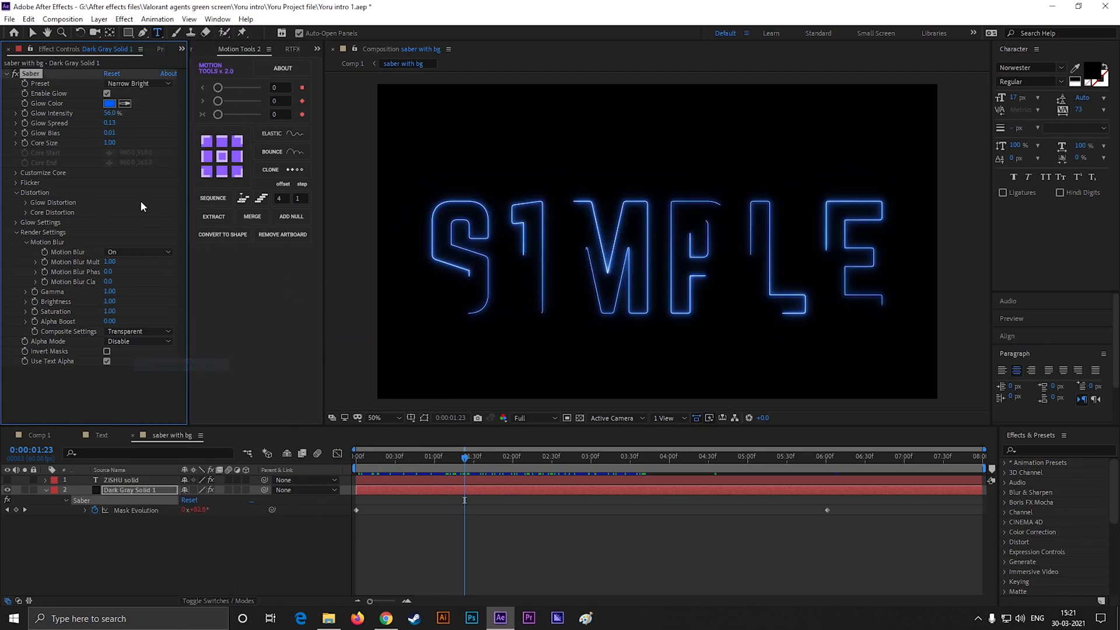
{"action": "left_click", "coordinate": [135, 84]}
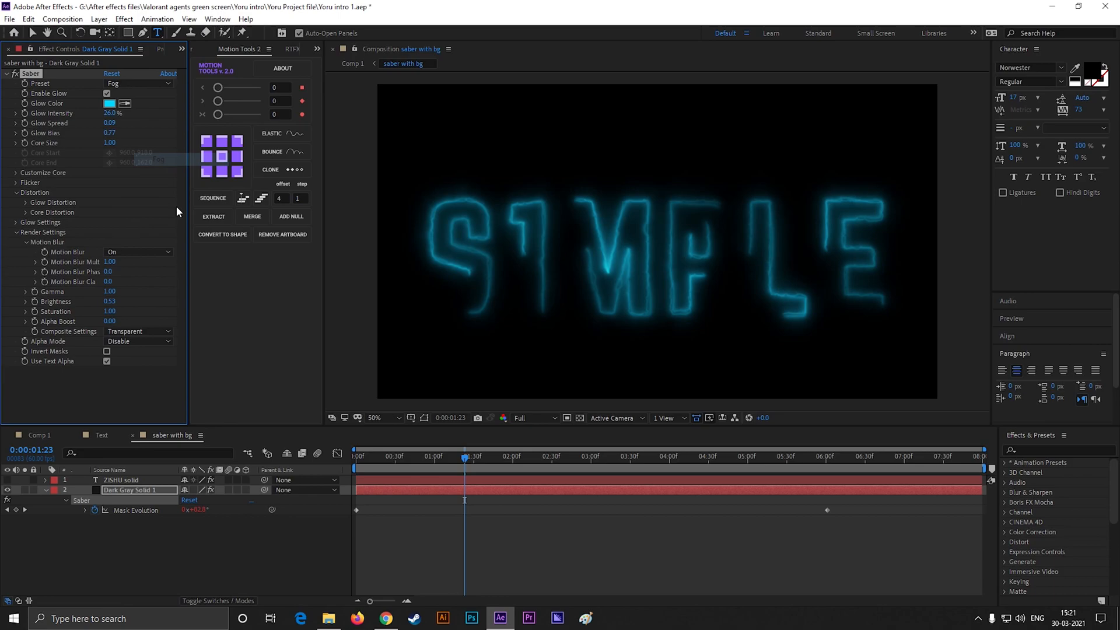
{"action": "left_click", "coordinate": [138, 84]}
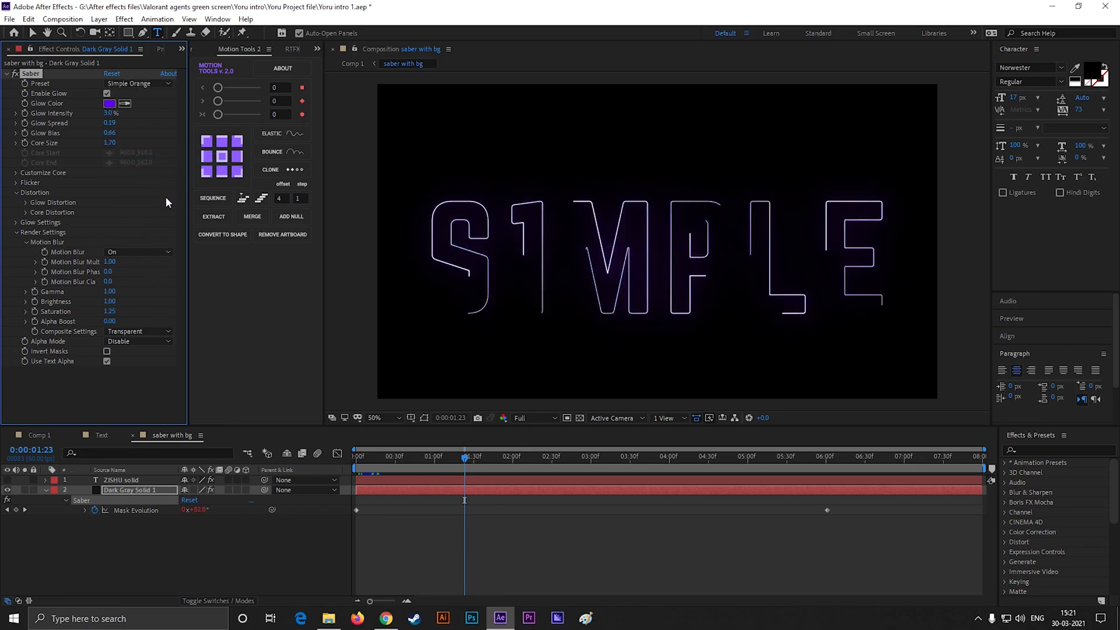
{"action": "left_click", "coordinate": [121, 479]}
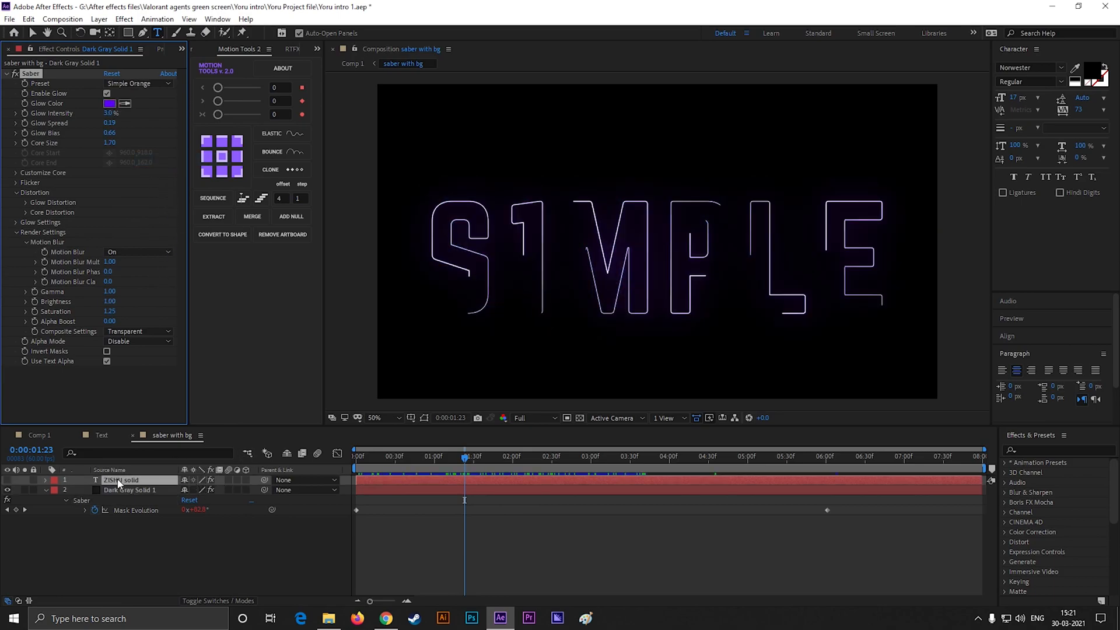
{"action": "left_click", "coordinate": [121, 479]}
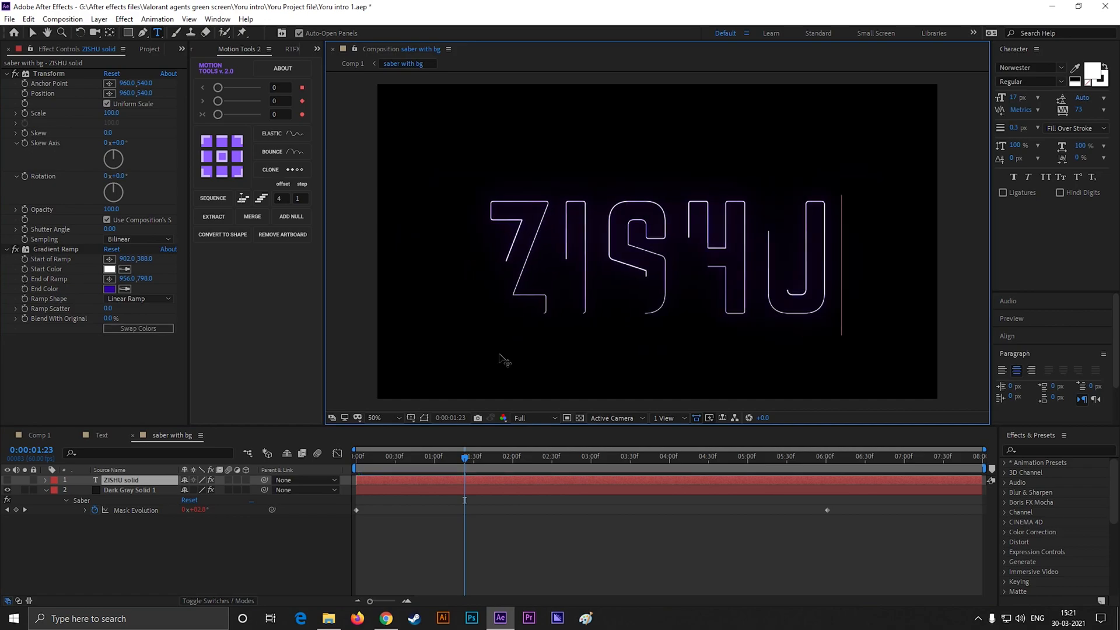
{"action": "left_click", "coordinate": [40, 435]}
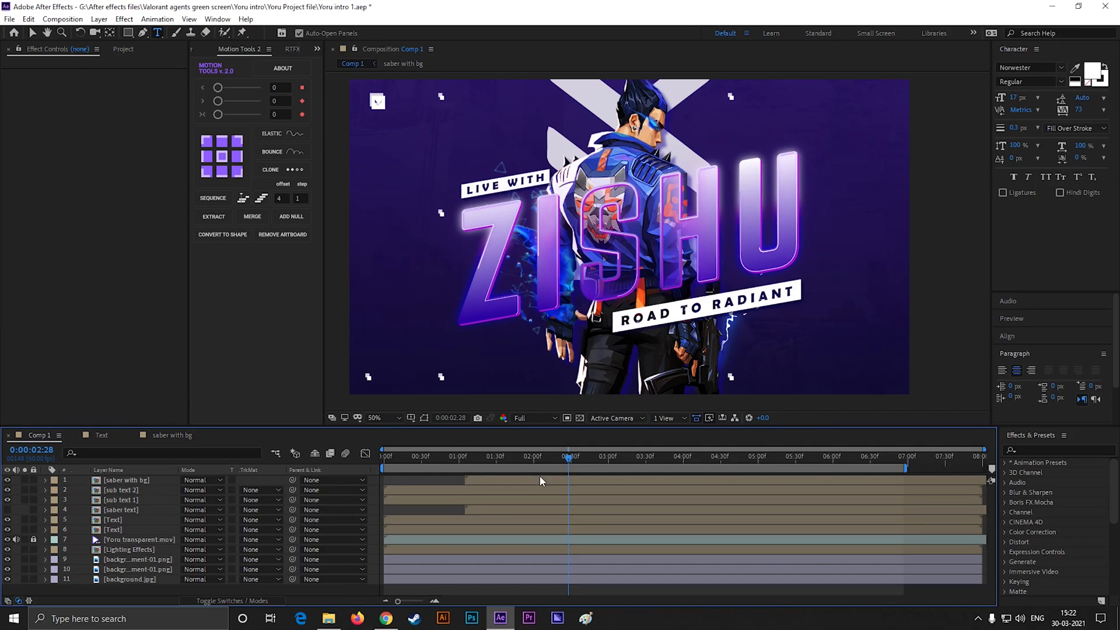
- Move Comp 1's playhead to 0:00:01:26 and select the saber with bg layer
{"action": "left_click", "coordinate": [535, 456]}
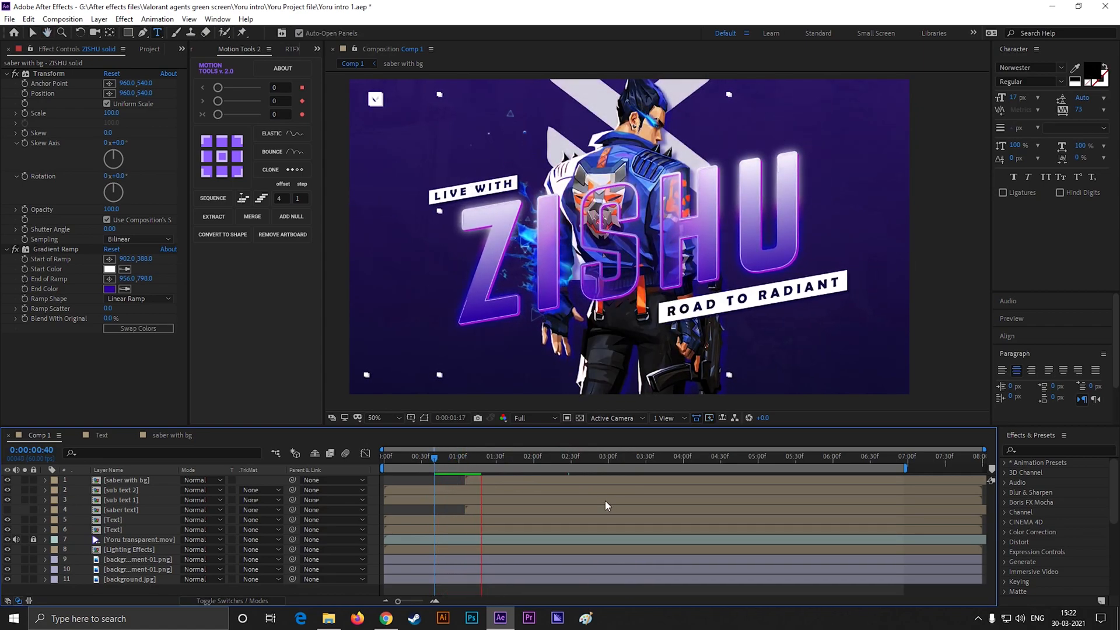
{"action": "left_click", "coordinate": [491, 456]}
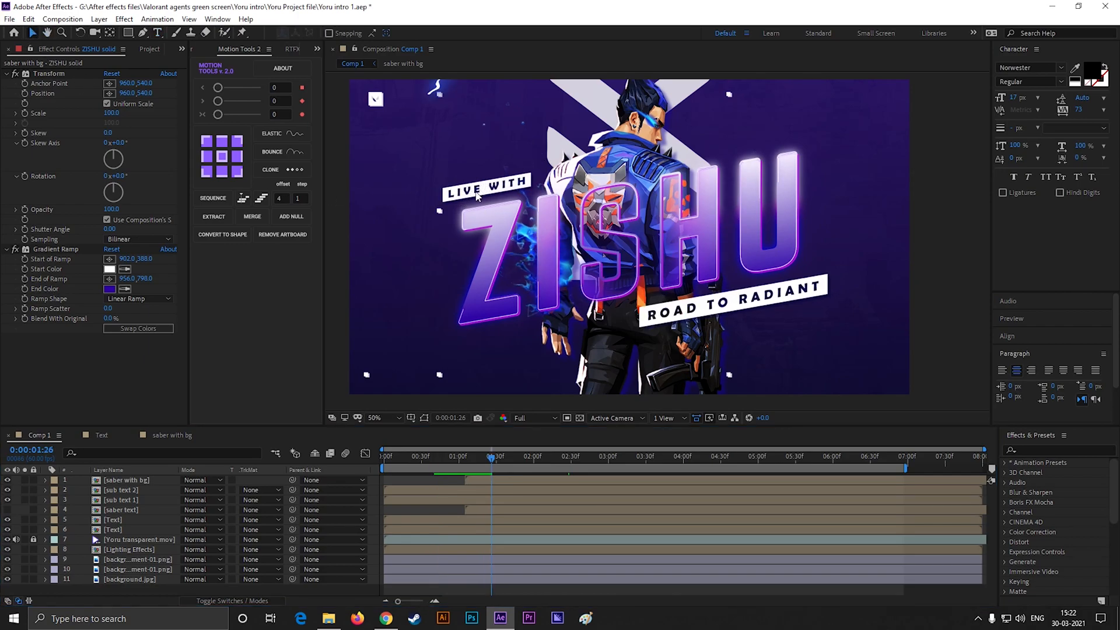
{"action": "left_click", "coordinate": [126, 479]}
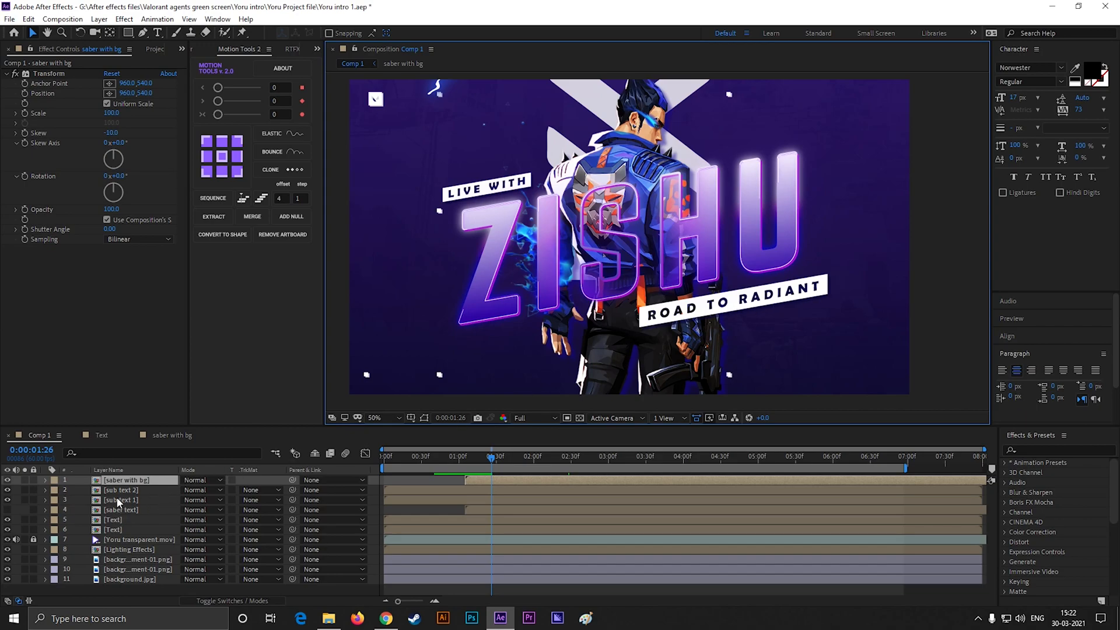
- Retype the sub text 1 precomp's LIVE WITH text as VALORANT and return to Comp 1
{"action": "left_click", "coordinate": [120, 490]}
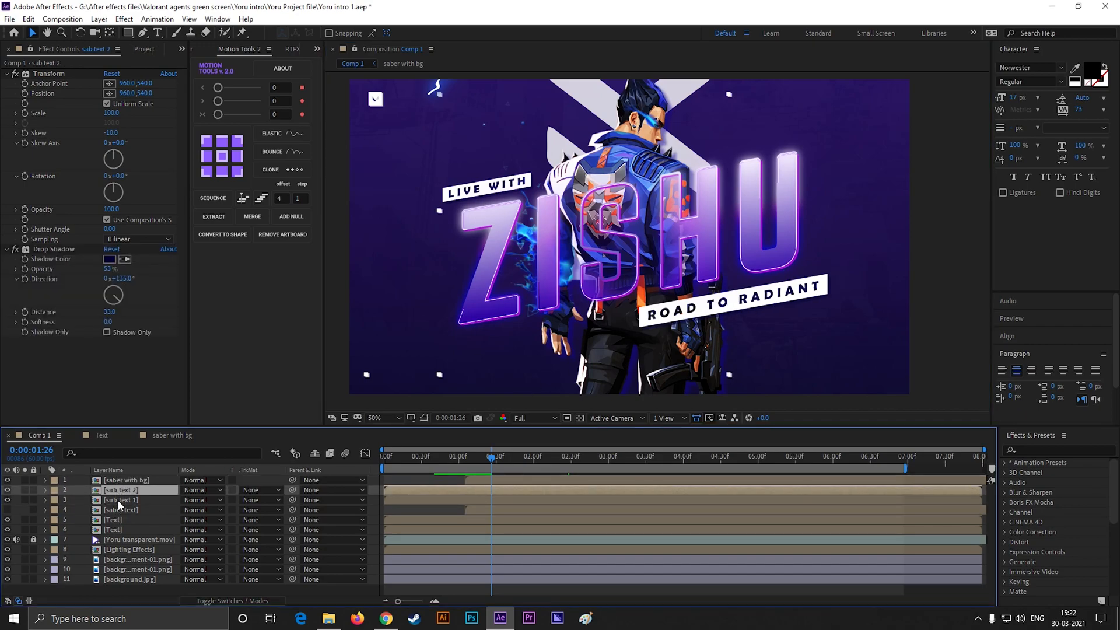
{"action": "double_click", "coordinate": [121, 500]}
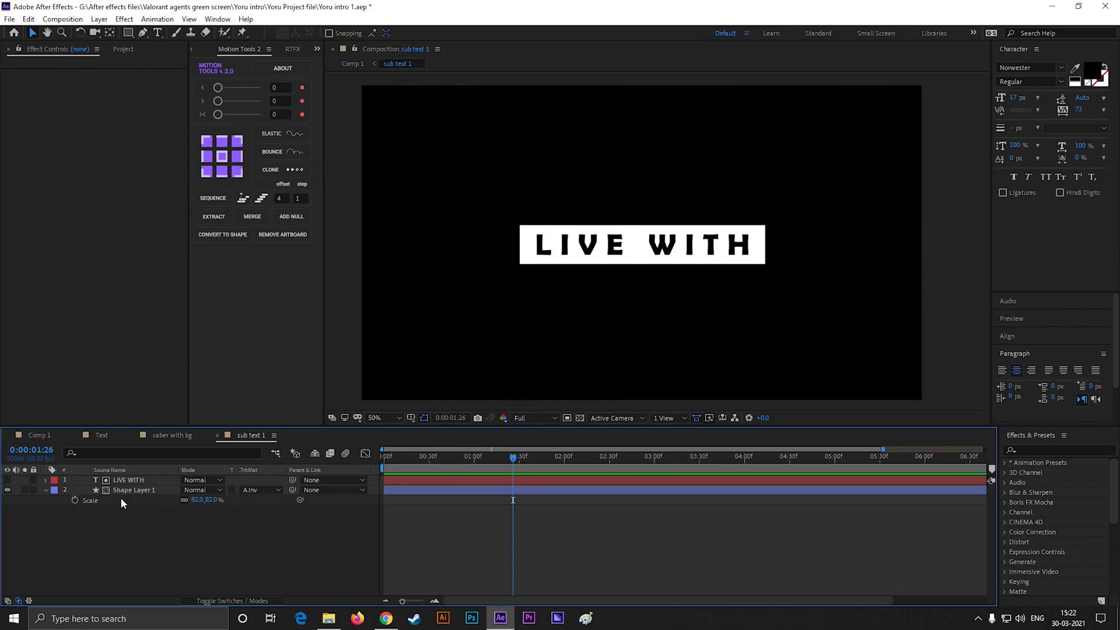
{"action": "left_click", "coordinate": [128, 479]}
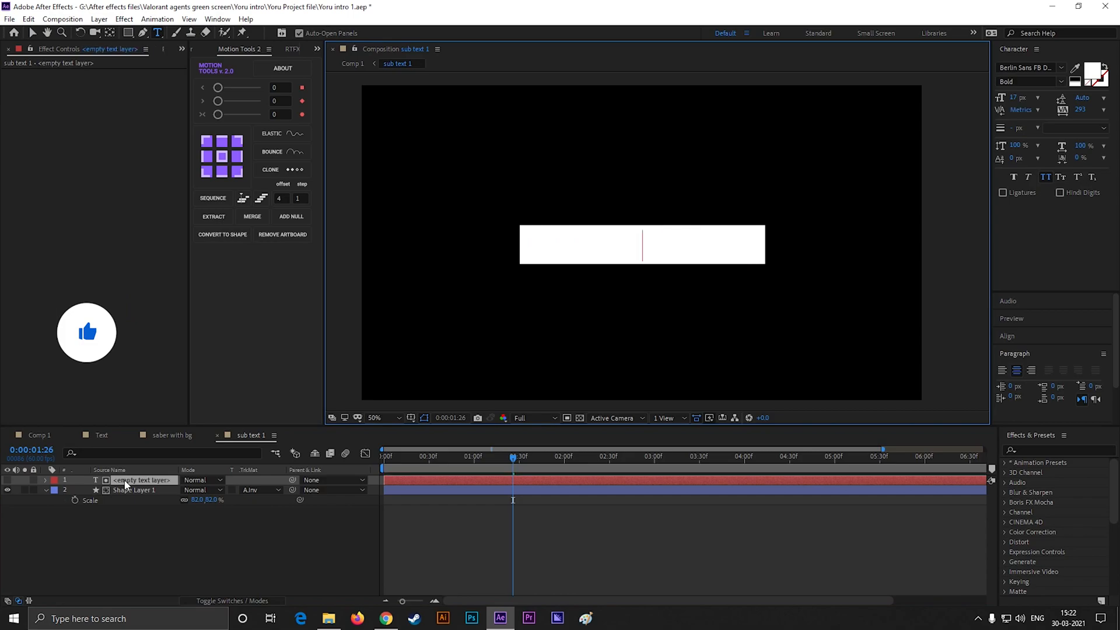
{"action": "type", "text": "VALORANT"}
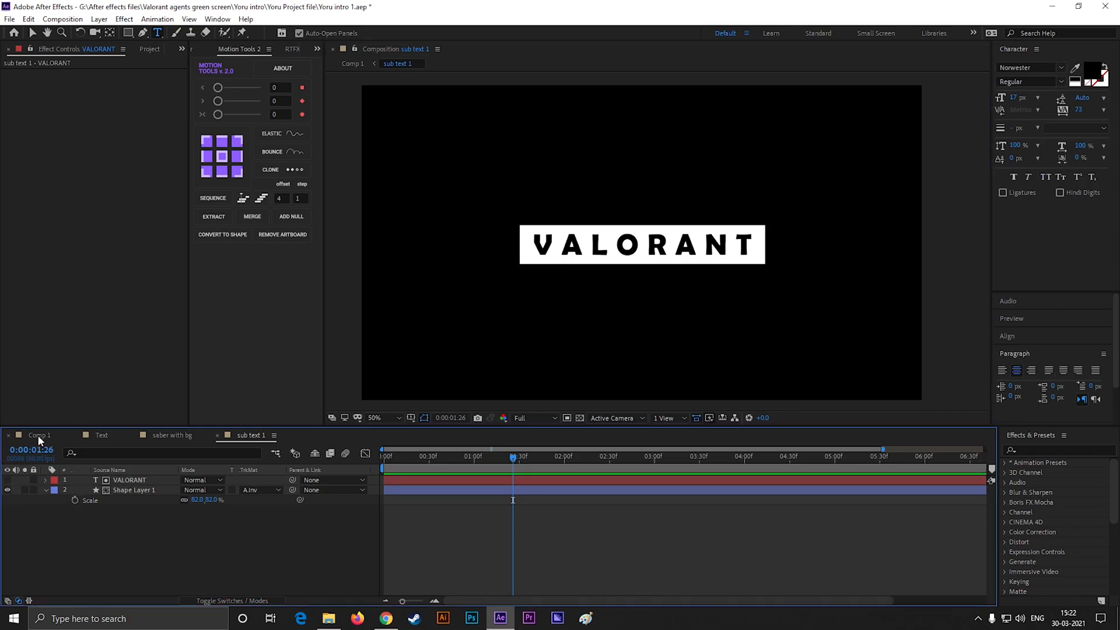
{"action": "left_click", "coordinate": [38, 435]}
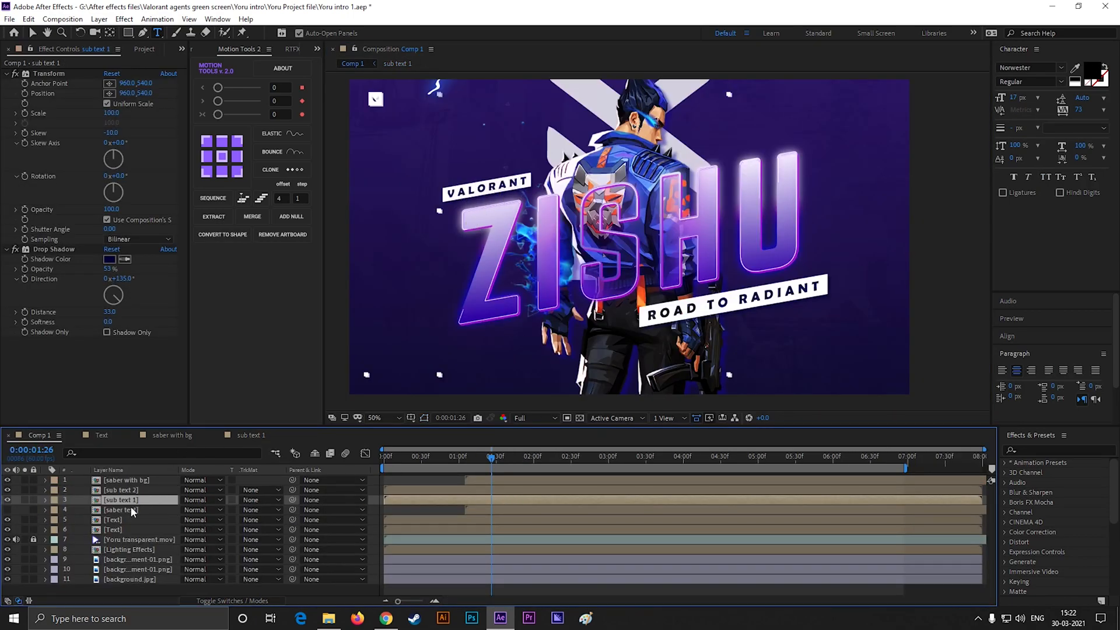
- Retype the sub text 2 precomp's ROAD TO RADIANT text as PUSH THE LIMITS
{"action": "double_click", "coordinate": [121, 488]}
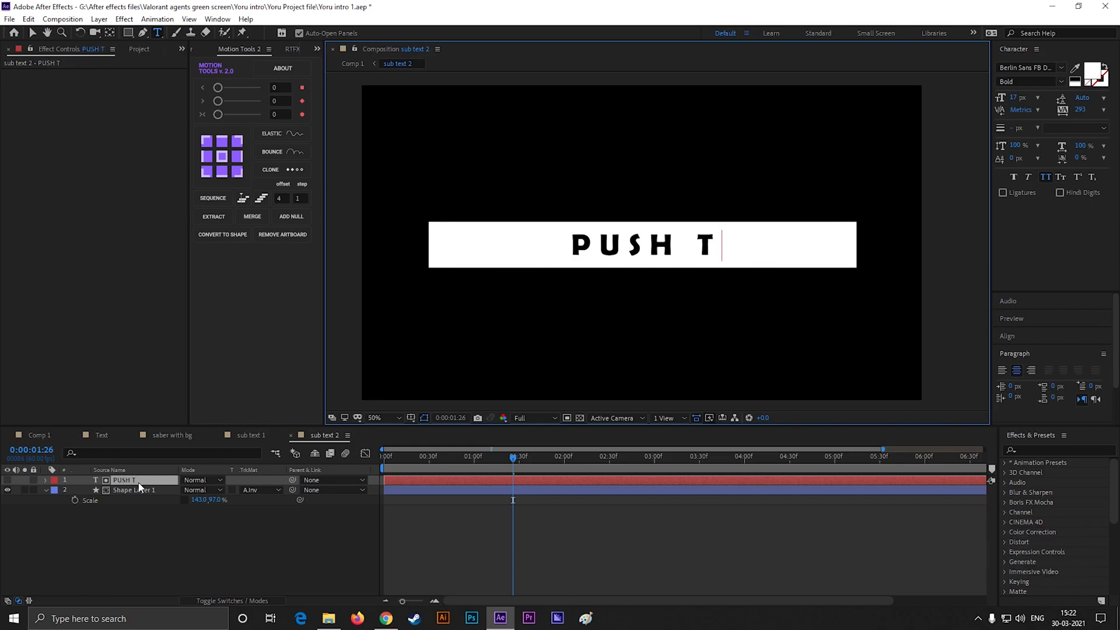
{"action": "type", "text": "HE LIMITS"}
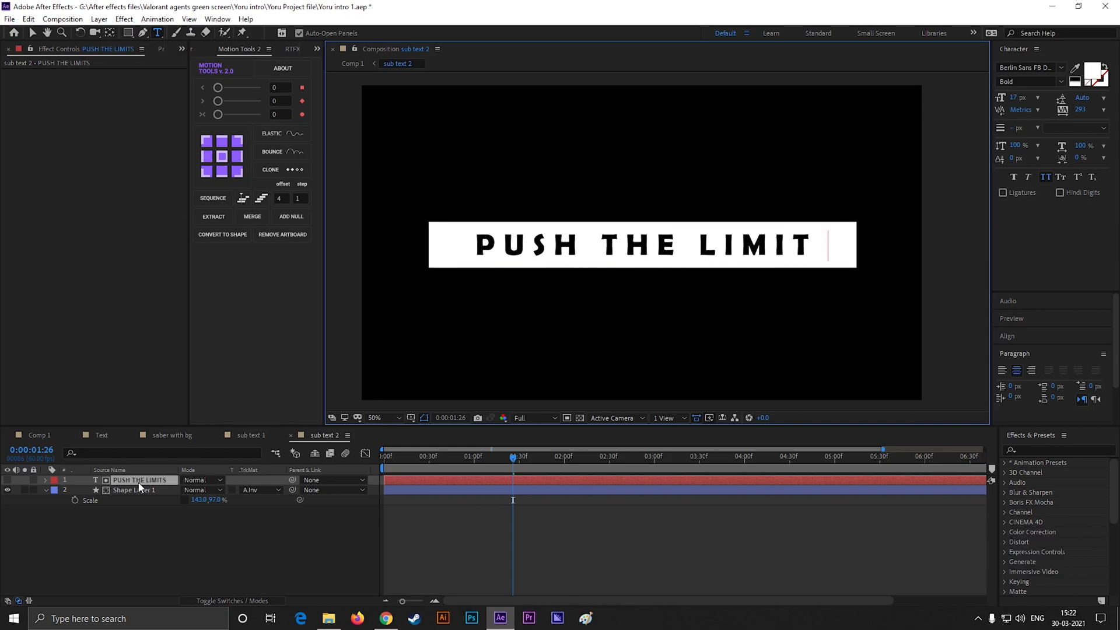
{"action": "type", "text": "s"}
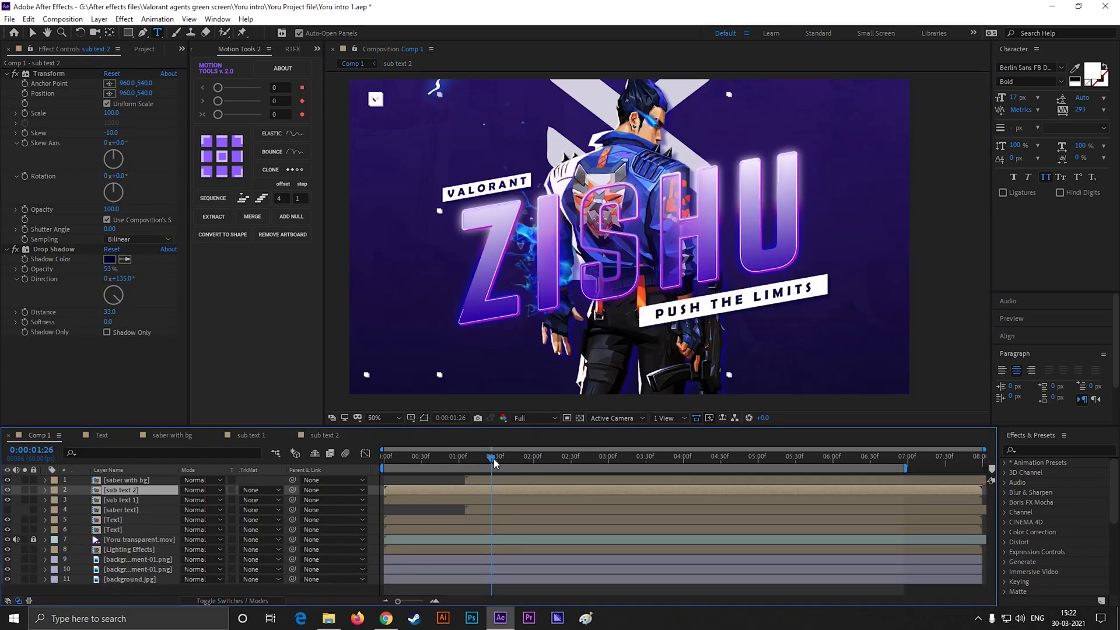
- Play back the reworked Comp 1 intro from the start and zoom in on the ZISHU lettering
{"action": "left_click", "coordinate": [589, 456]}
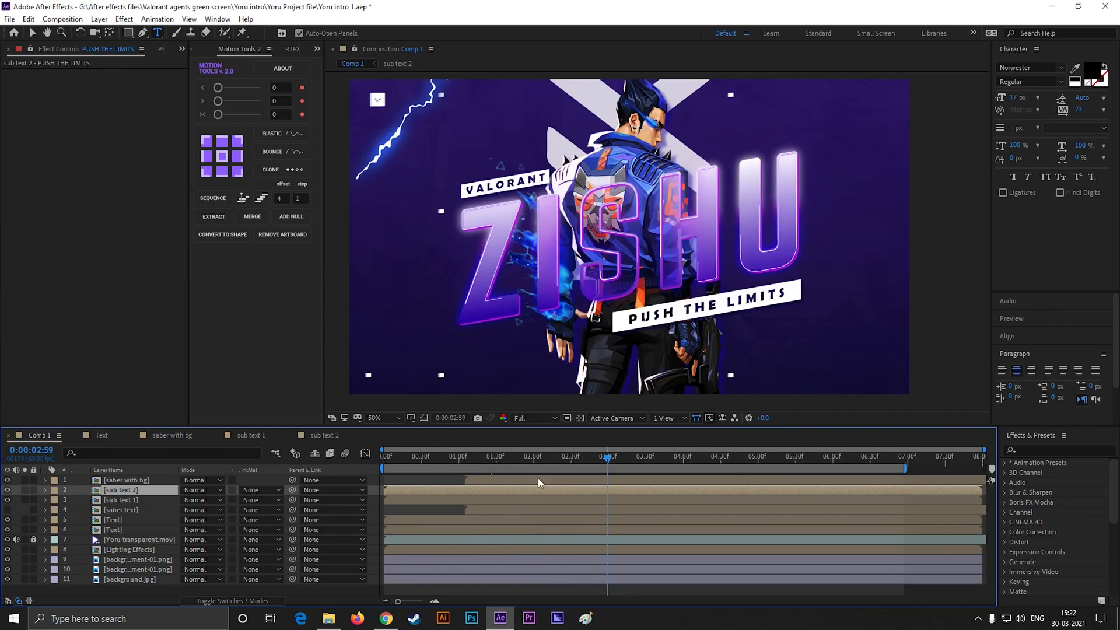
{"action": "left_click", "coordinate": [382, 456]}
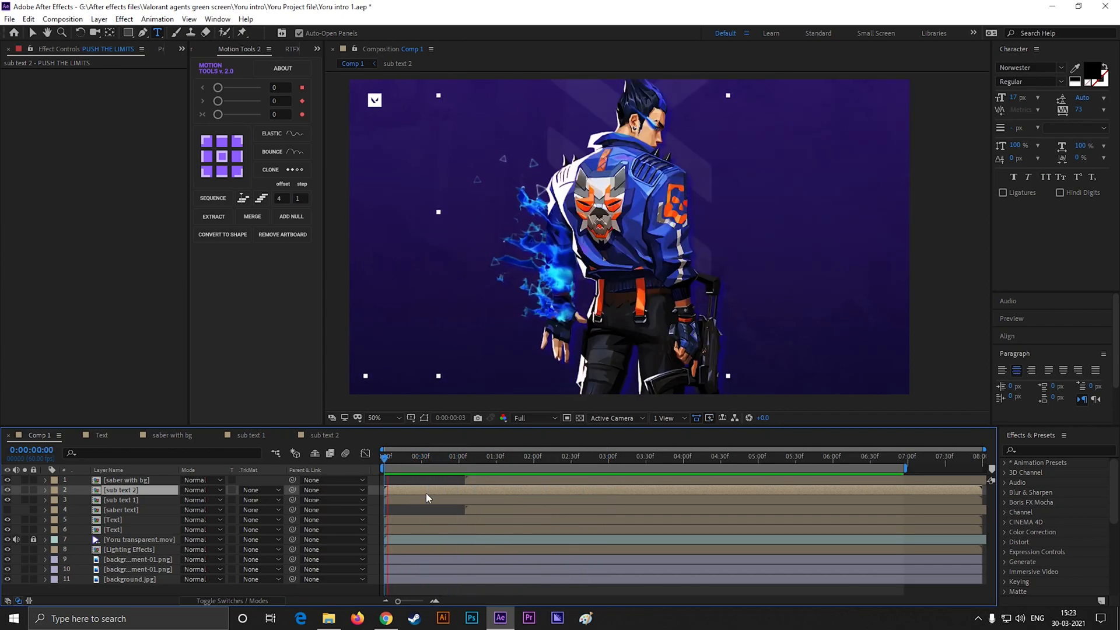
{"action": "left_click", "coordinate": [504, 456]}
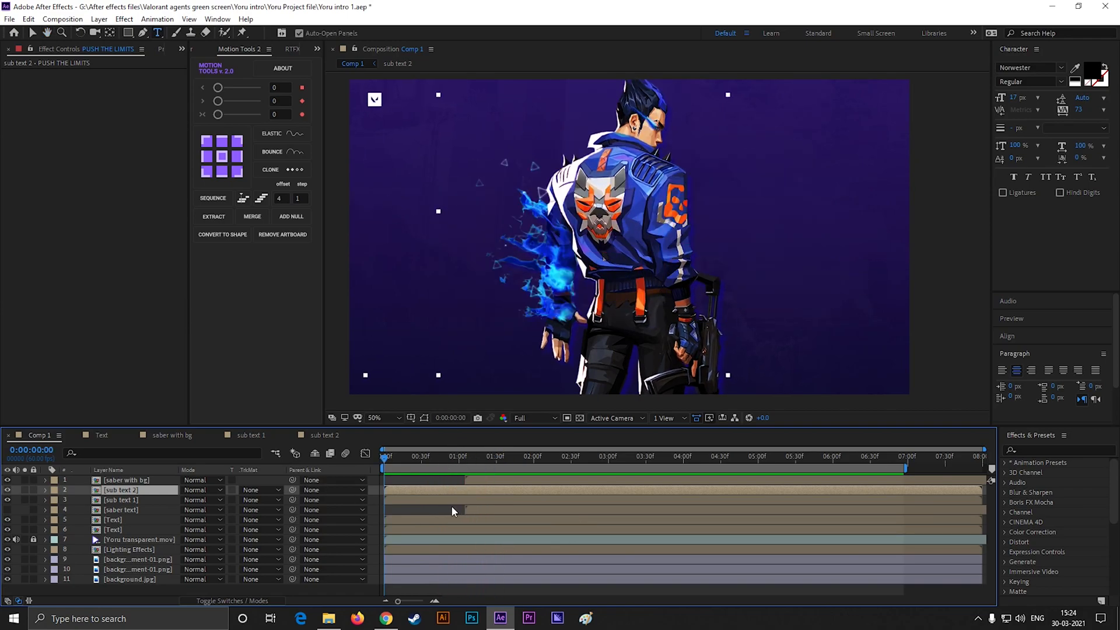
{"action": "left_click", "coordinate": [519, 456]}
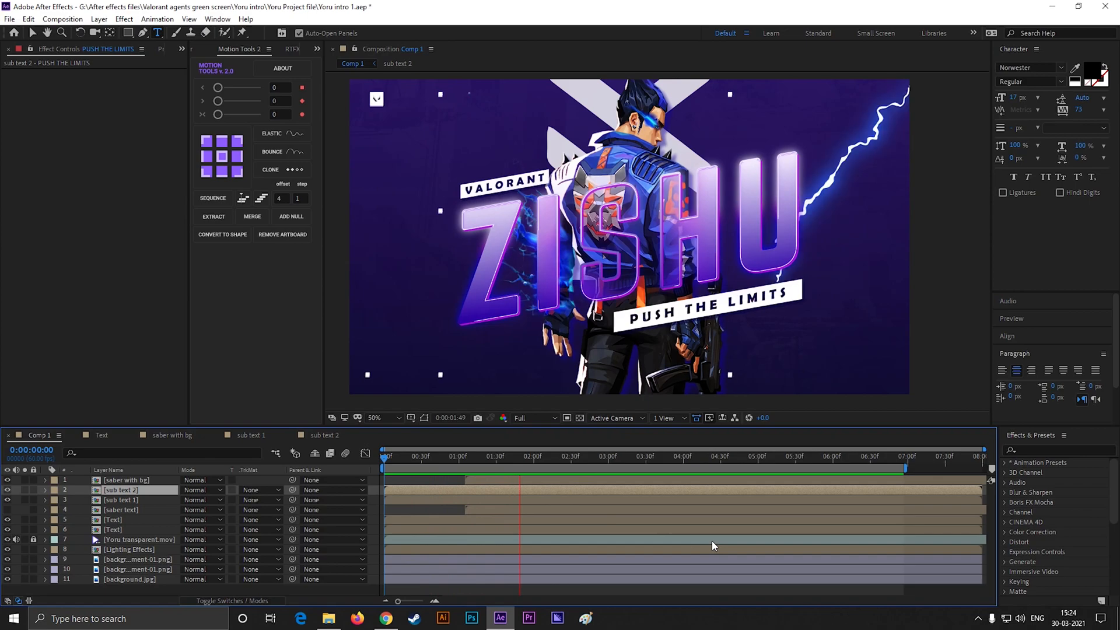
{"action": "left_click", "coordinate": [672, 456]}
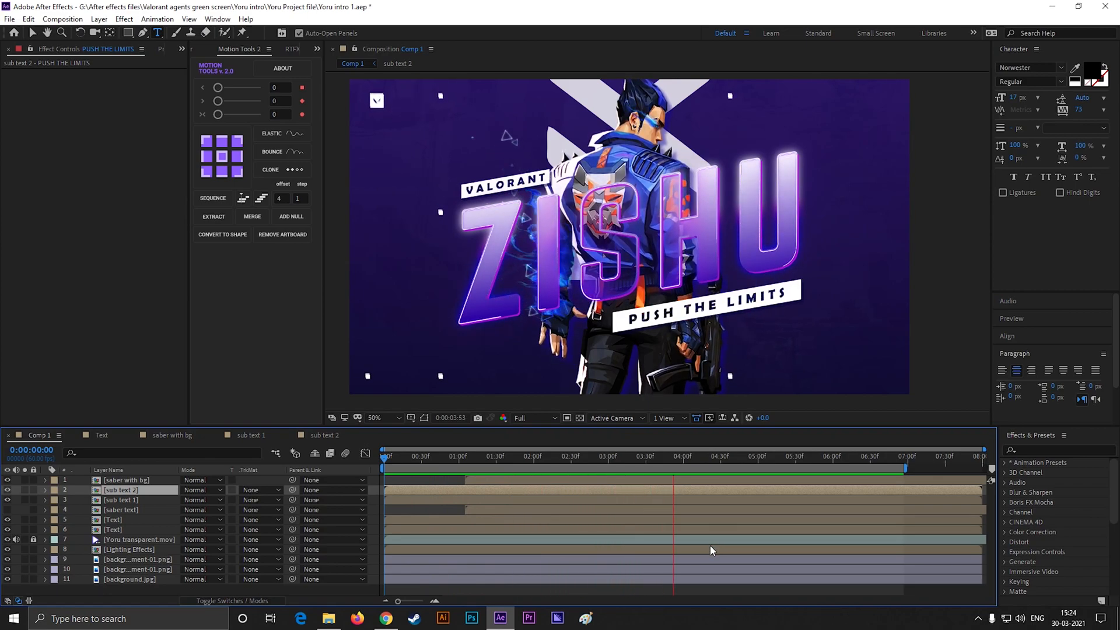
{"action": "left_click", "coordinate": [810, 456]}
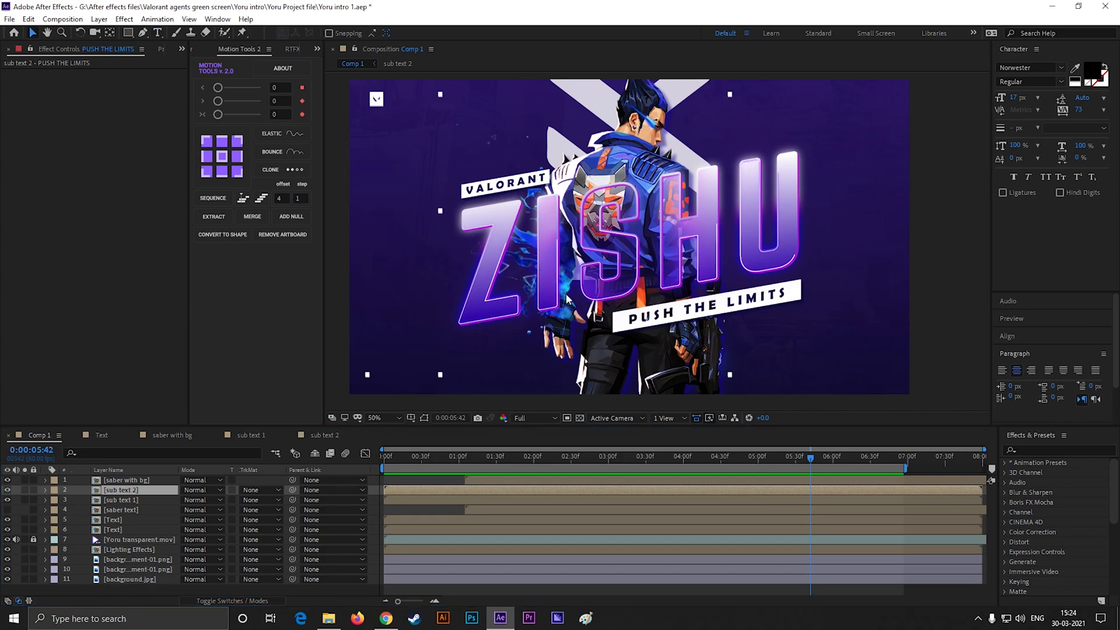
{"action": "mouse_move", "coordinate": [635, 240]}
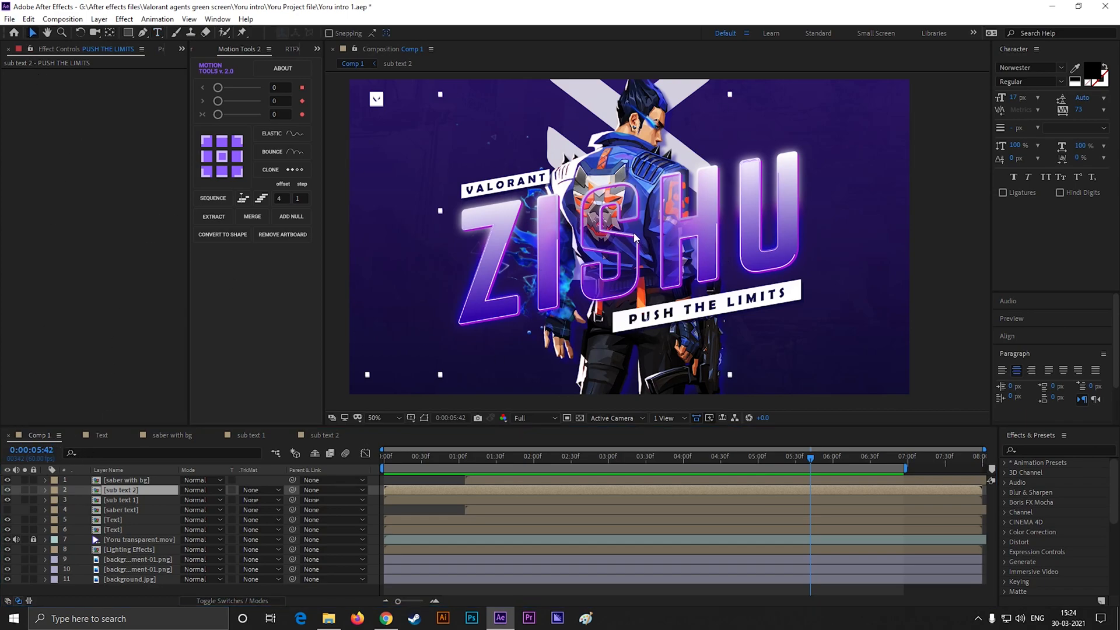
{"action": "left_click", "coordinate": [384, 417]}
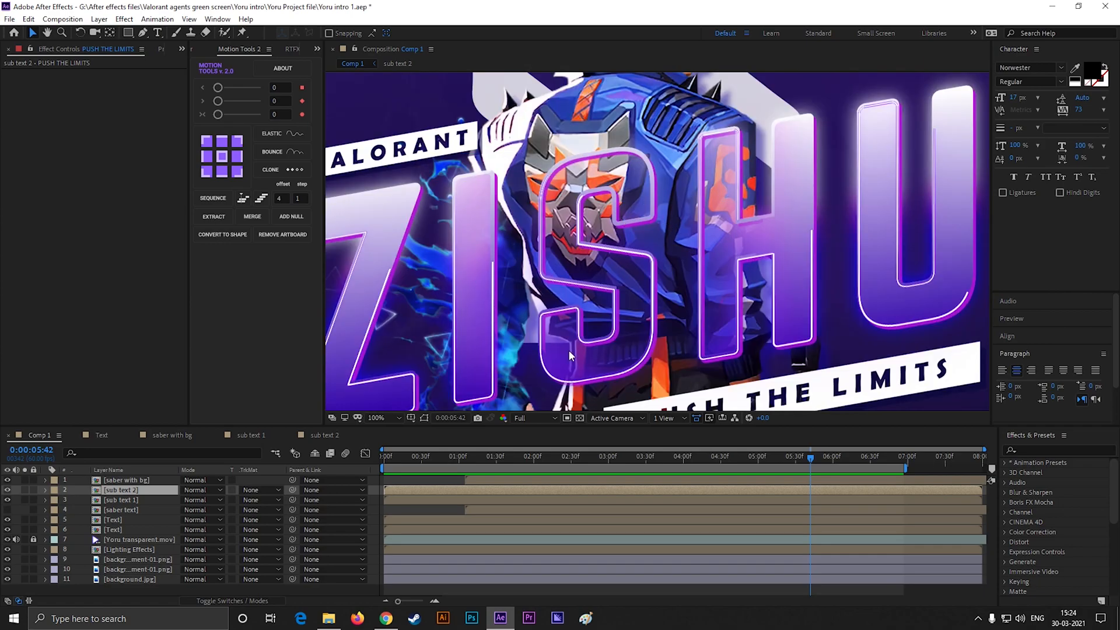
{"action": "mouse_move", "coordinate": [561, 297]}
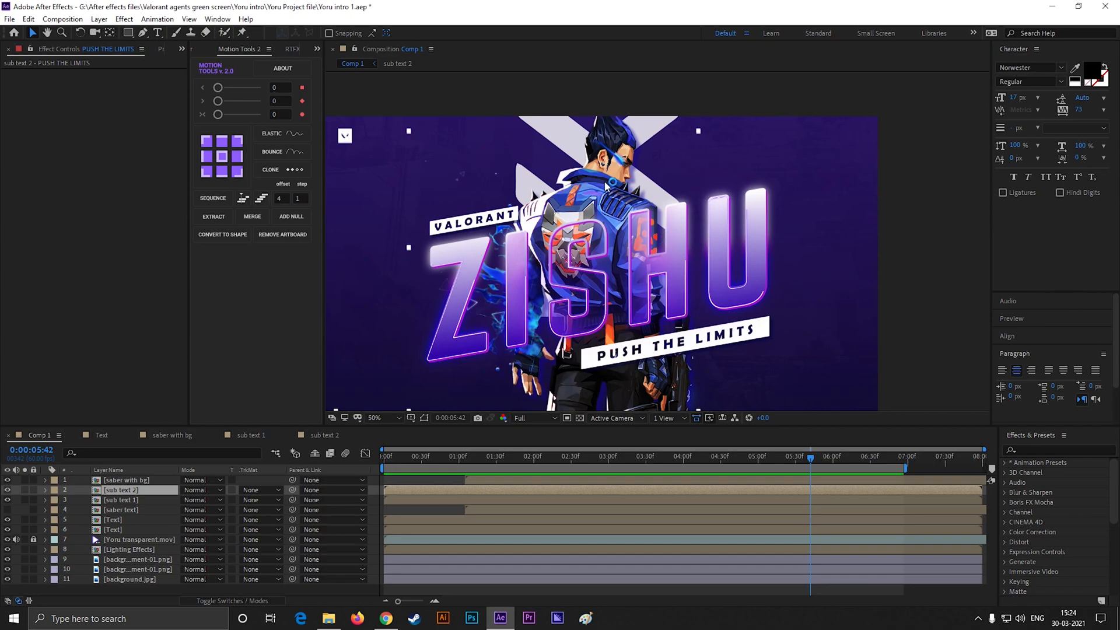
{"action": "mouse_move", "coordinate": [758, 403]}
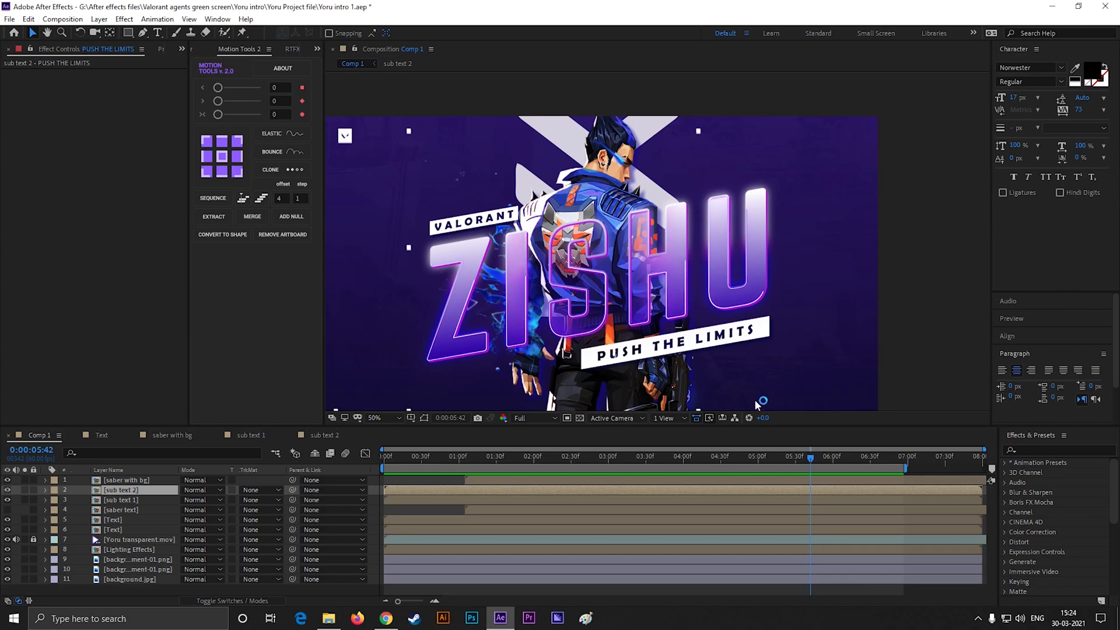
{"action": "mouse_move", "coordinate": [414, 150]}
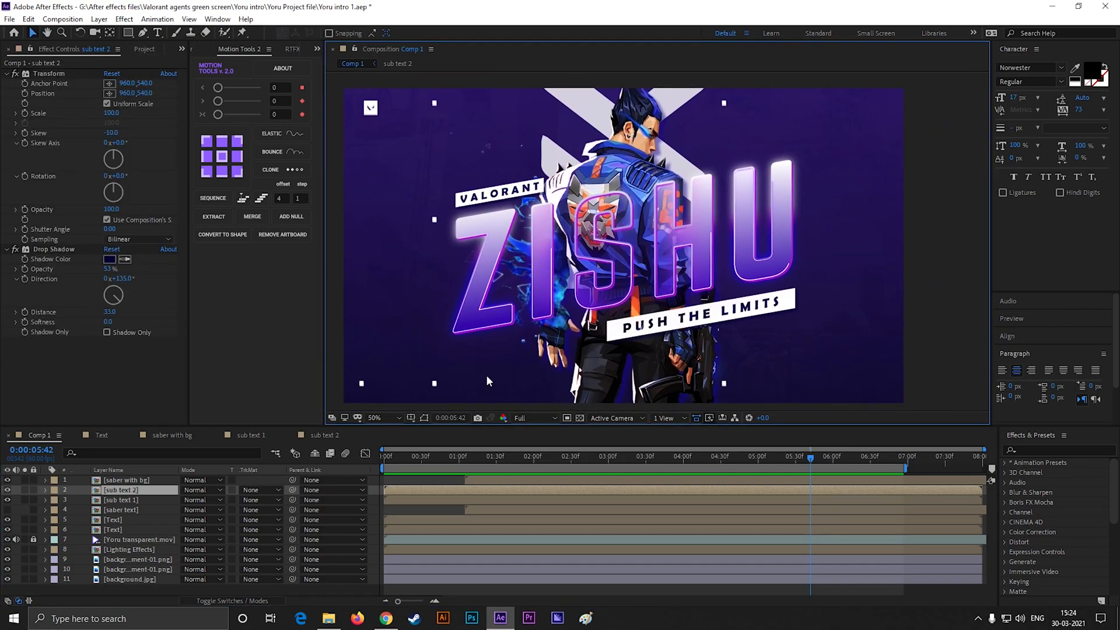
- Change the Text layer's Drop Shadow colour to red and reveal the glow settings
{"action": "left_click", "coordinate": [437, 456]}
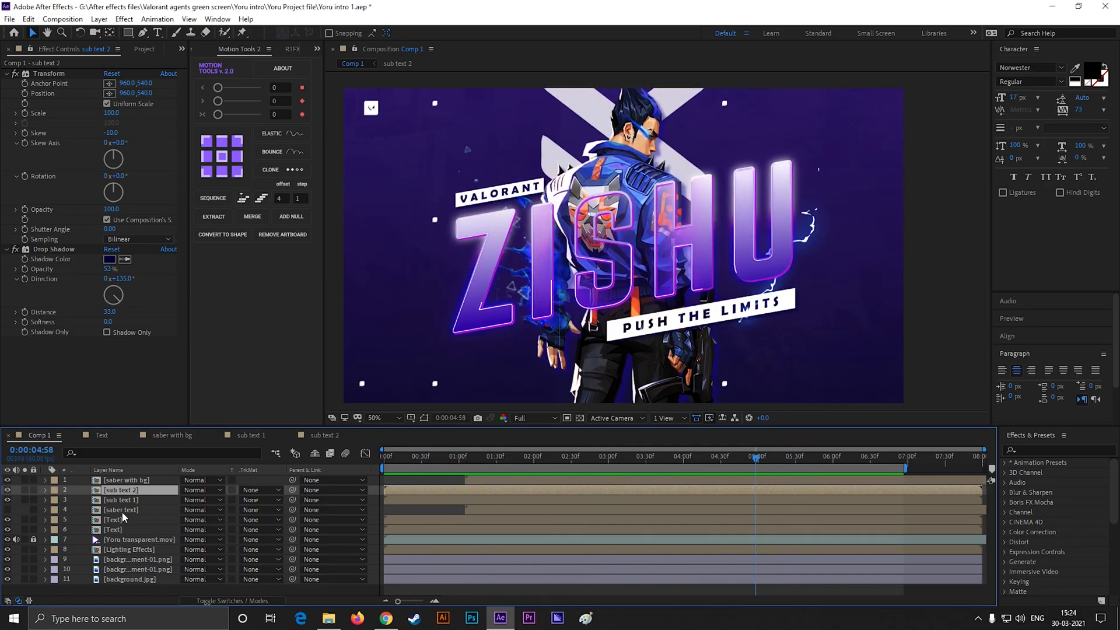
{"action": "left_click", "coordinate": [114, 519]}
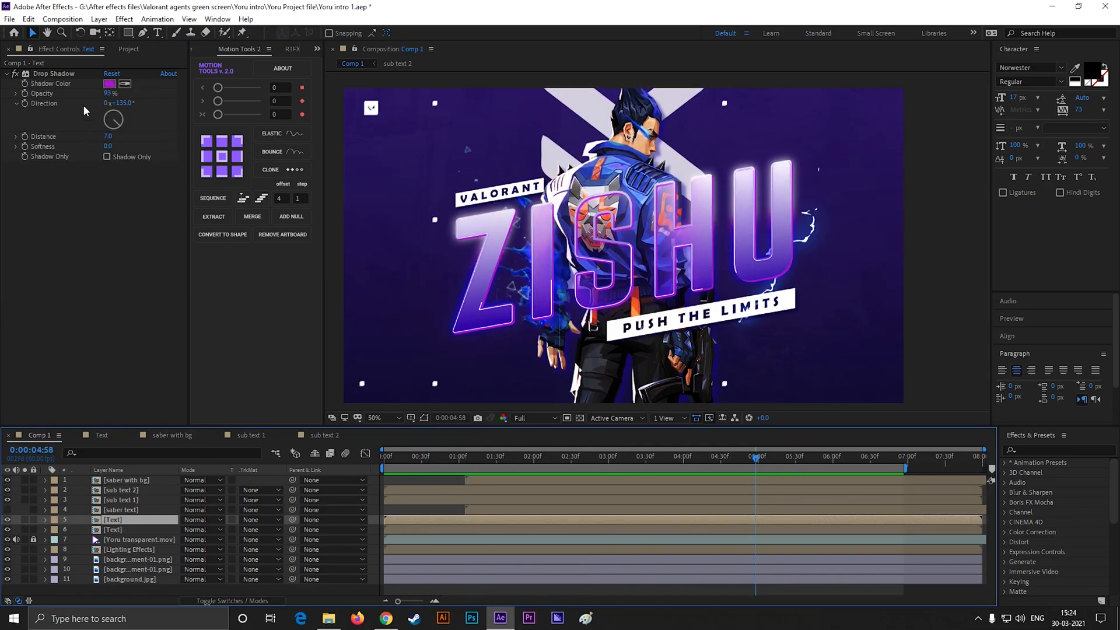
{"action": "left_click", "coordinate": [109, 84]}
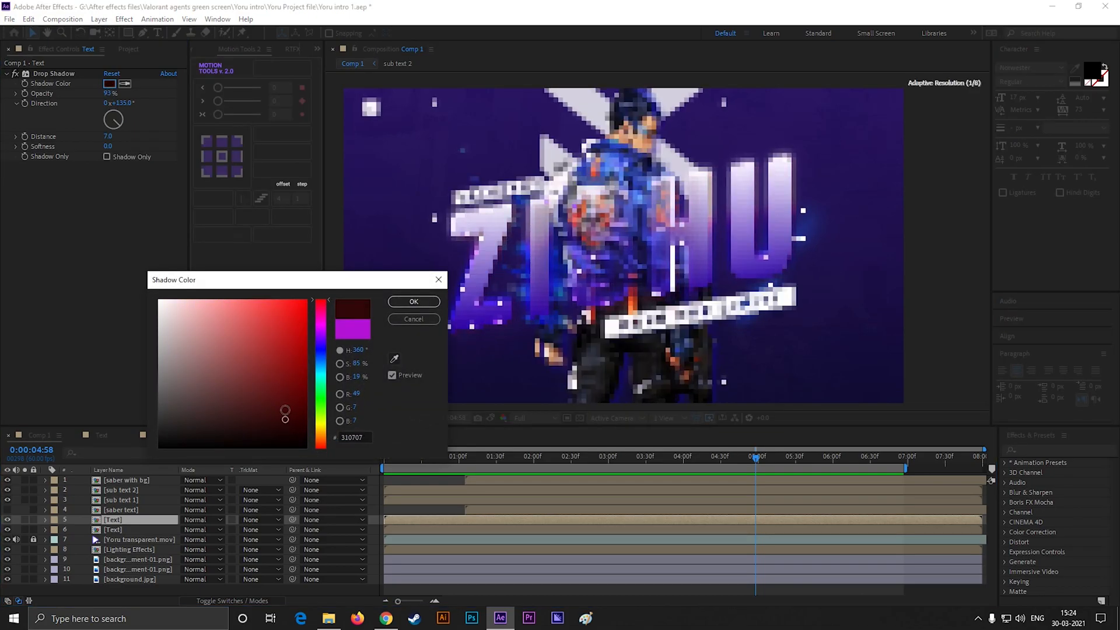
{"action": "left_click", "coordinate": [413, 301]}
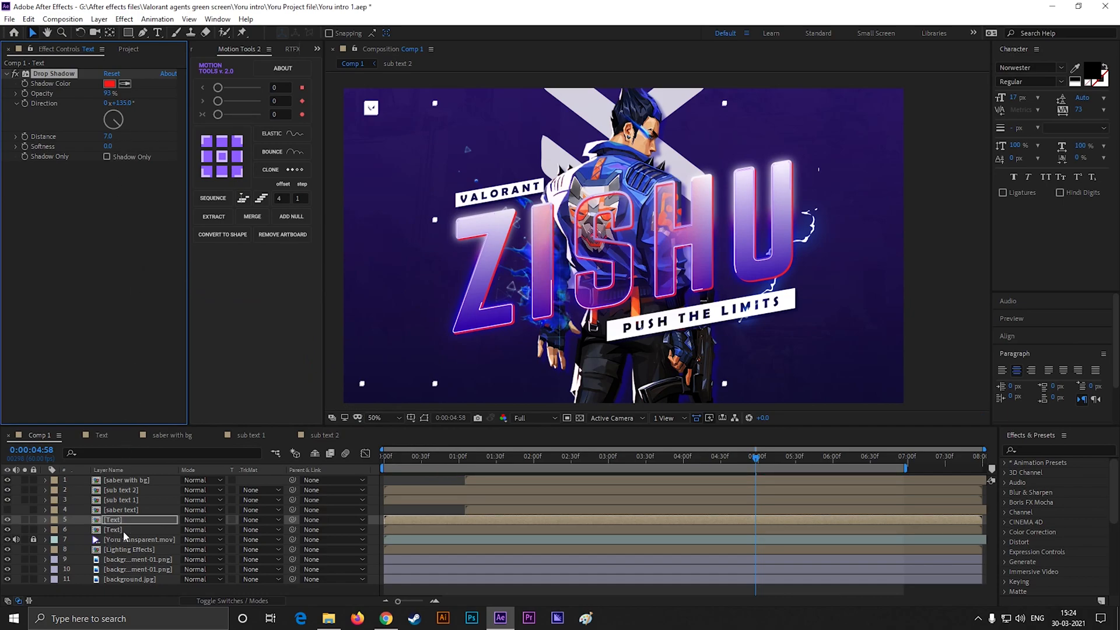
{"action": "left_click", "coordinate": [113, 529]}
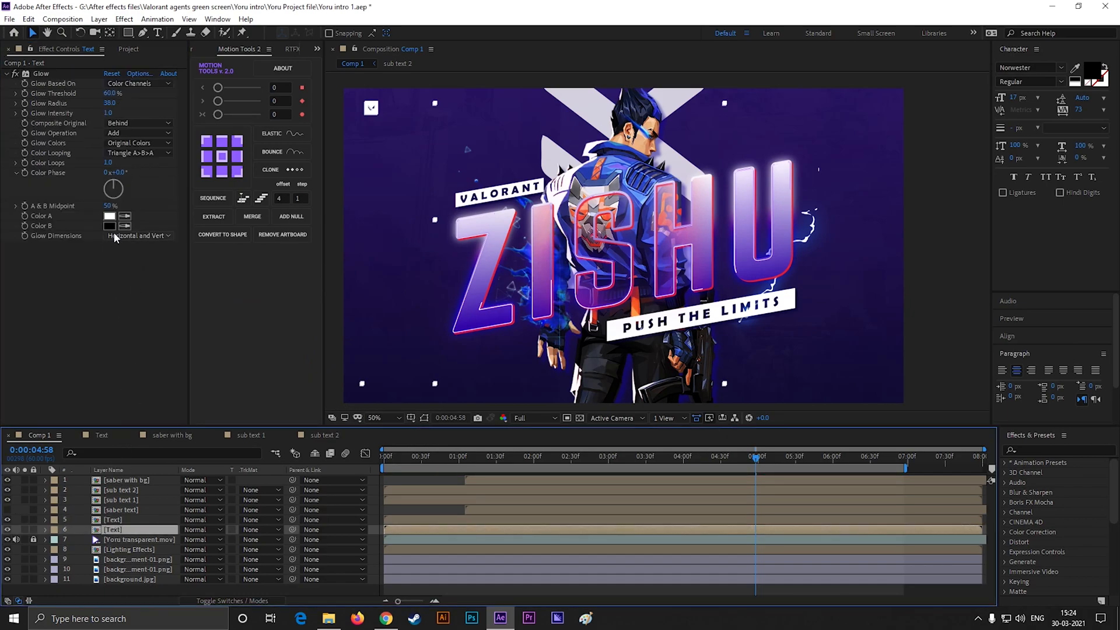
- Inside the Text precomp, set the ZISHU solid layer's Gradient Ramp End Color to red
{"action": "left_click", "coordinate": [113, 519]}
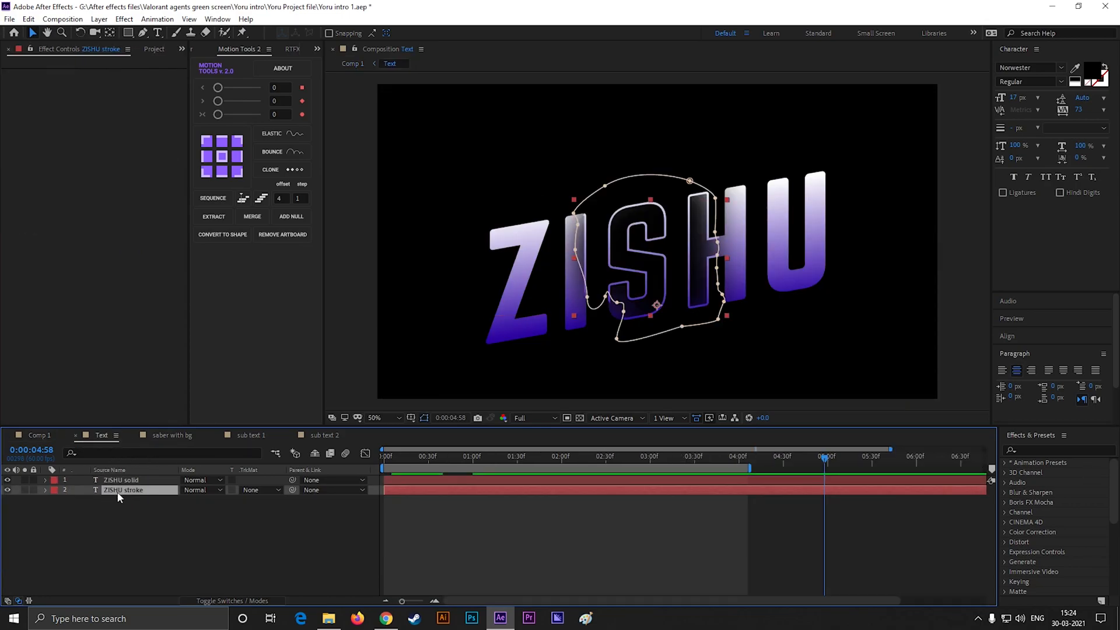
{"action": "left_click", "coordinate": [120, 479]}
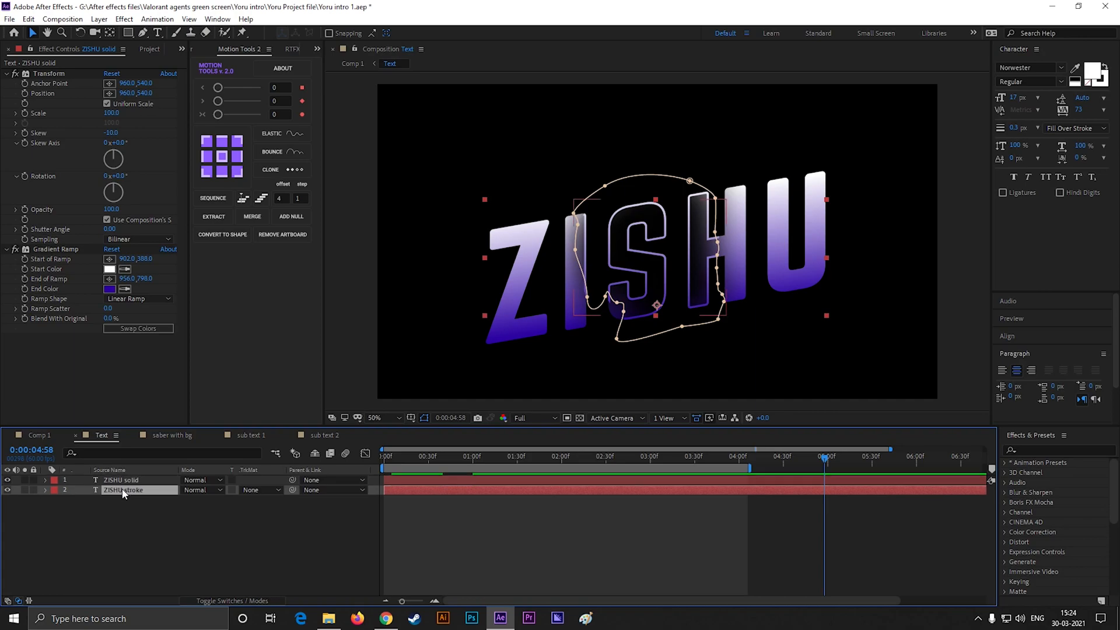
{"action": "left_click", "coordinate": [121, 479]}
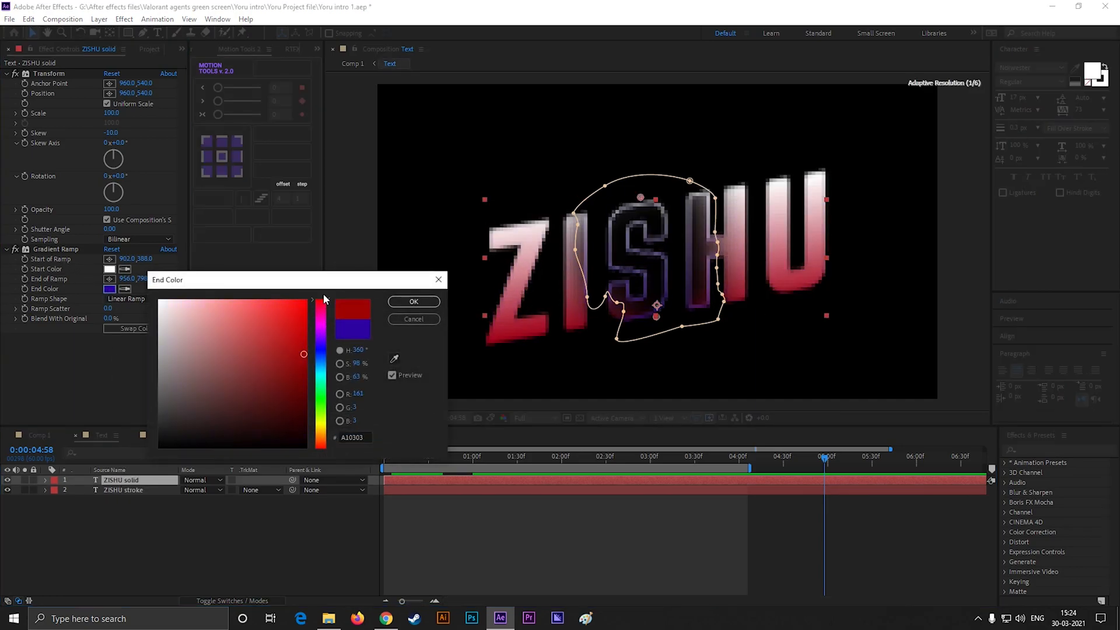
{"action": "left_click", "coordinate": [413, 301]}
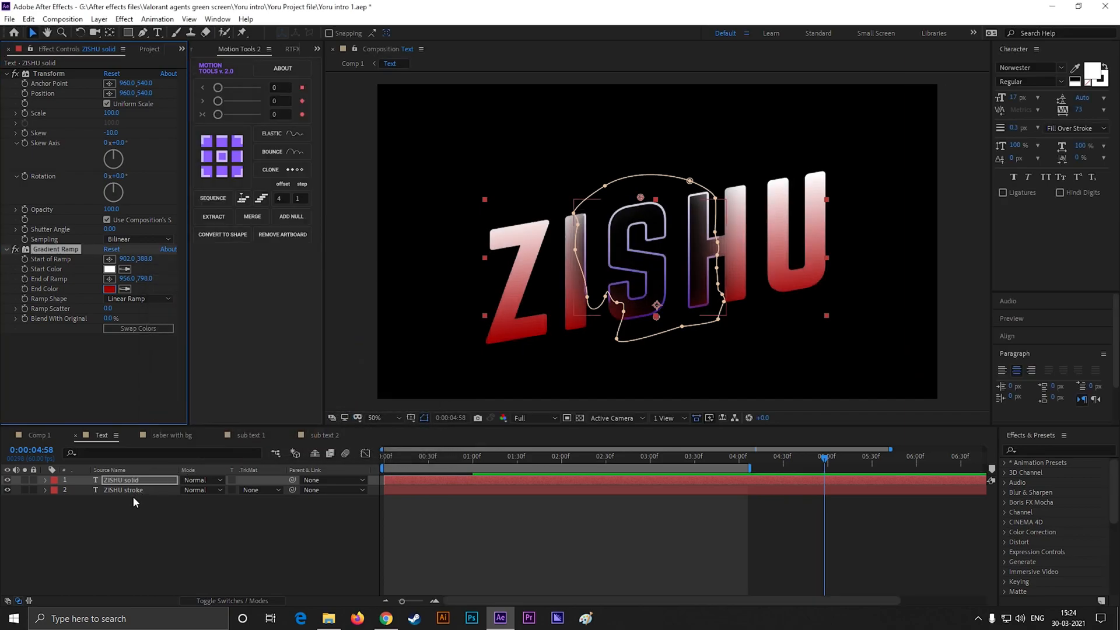
- Set the ZISHU stroke layer's Gradient Ramp End Color to red and return to Comp 1
{"action": "left_click", "coordinate": [110, 288]}
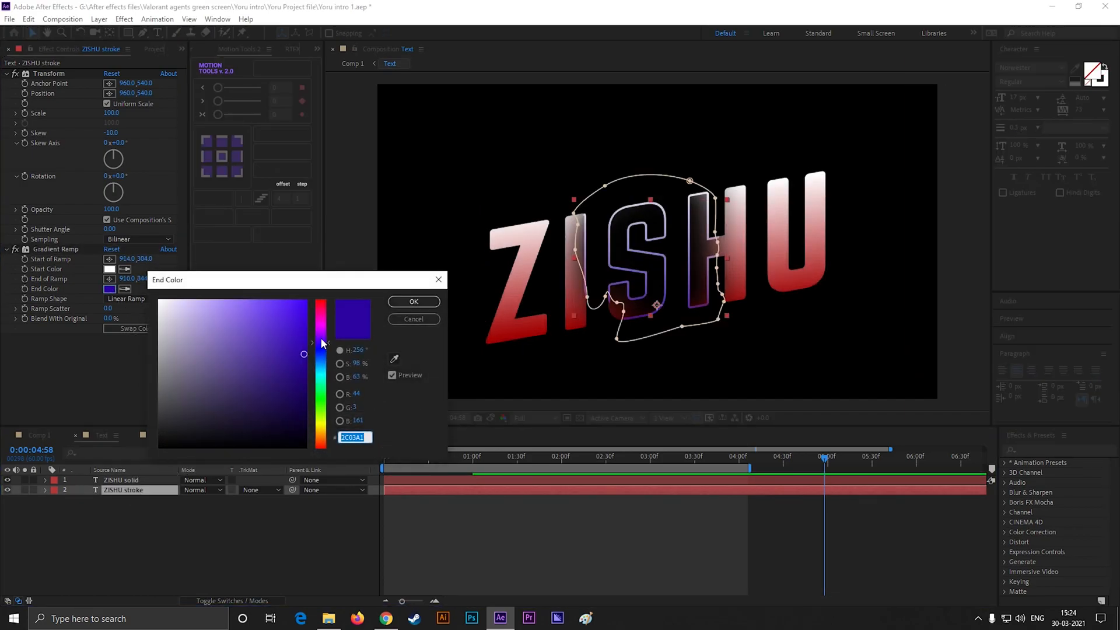
{"action": "left_click", "coordinate": [413, 301]}
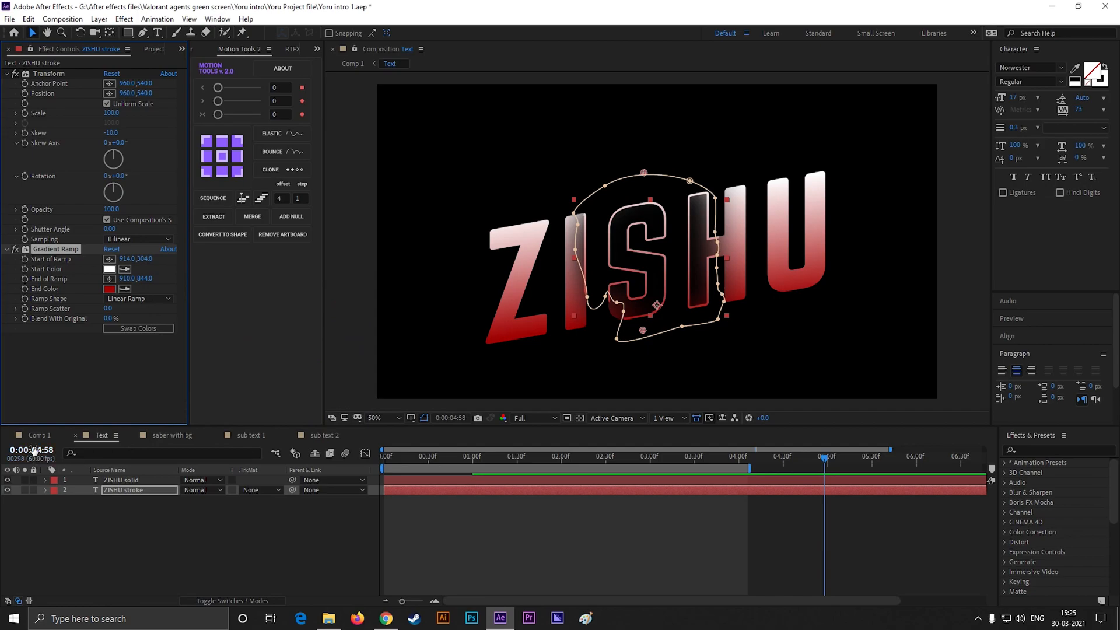
{"action": "left_click", "coordinate": [38, 435]}
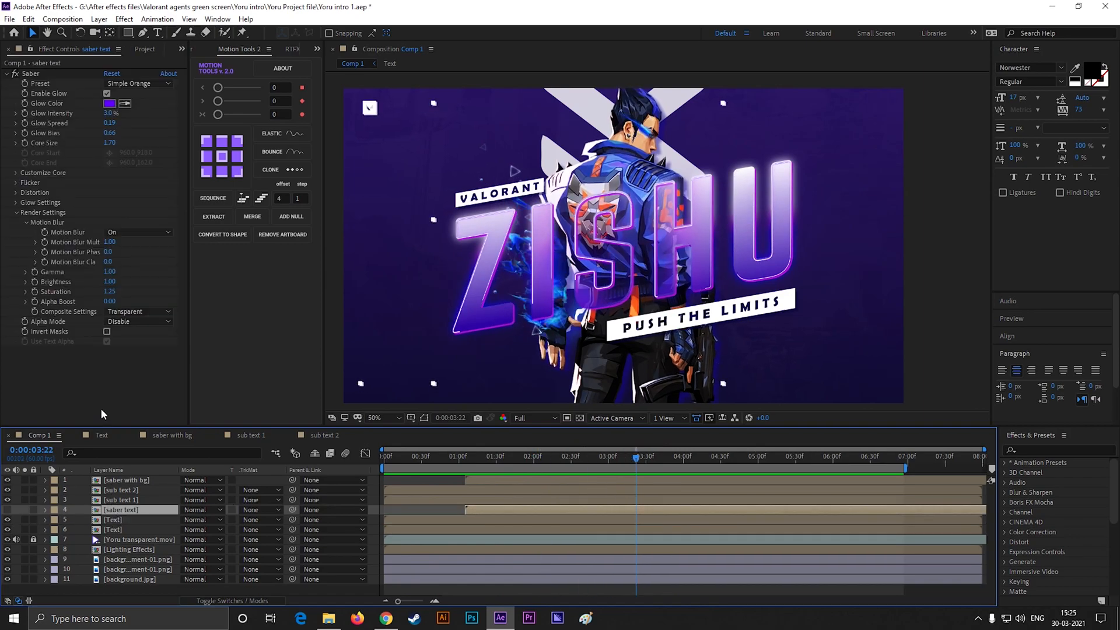
- In the sub text 1 precomp, give Shape Layer 1 behind VALORANT a red fill, then return to Comp 1
{"action": "left_click", "coordinate": [171, 435]}
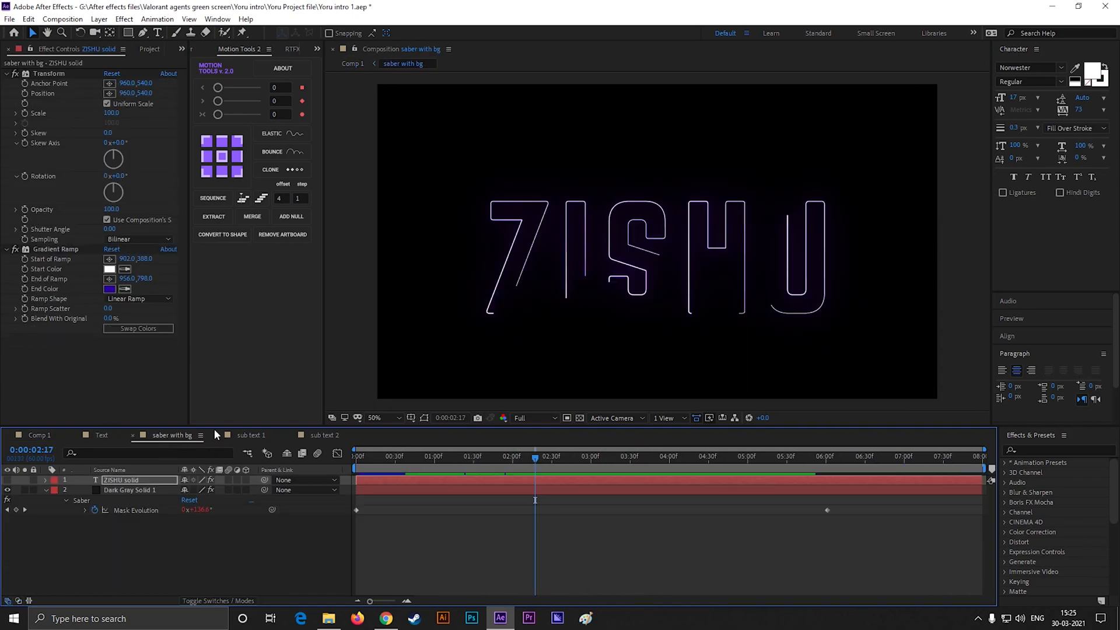
{"action": "left_click", "coordinate": [250, 435]}
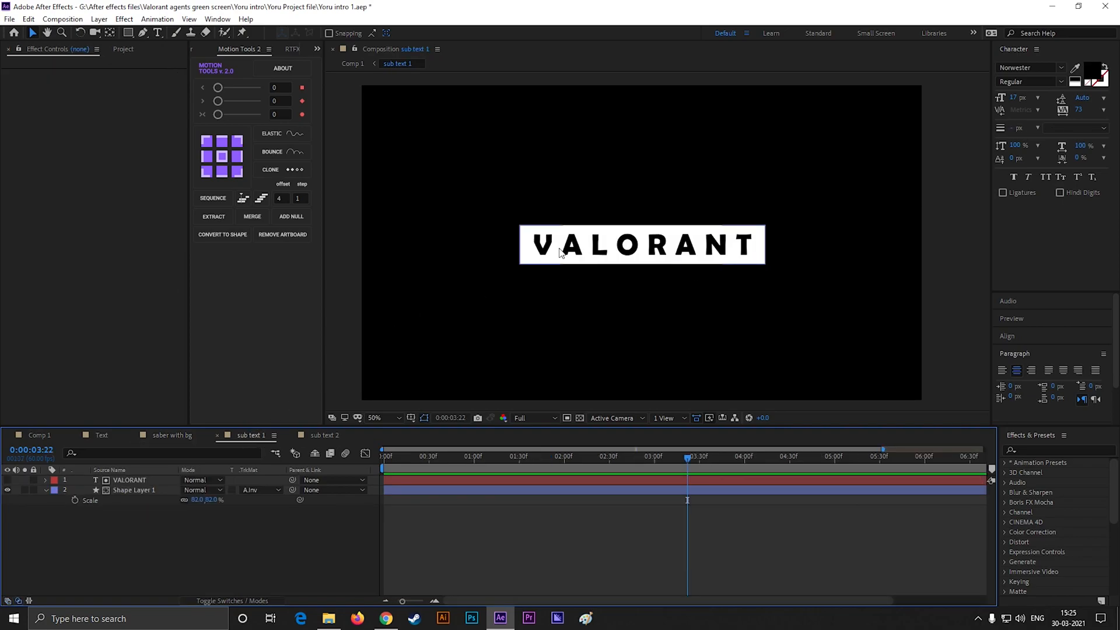
{"action": "left_click", "coordinate": [135, 490]}
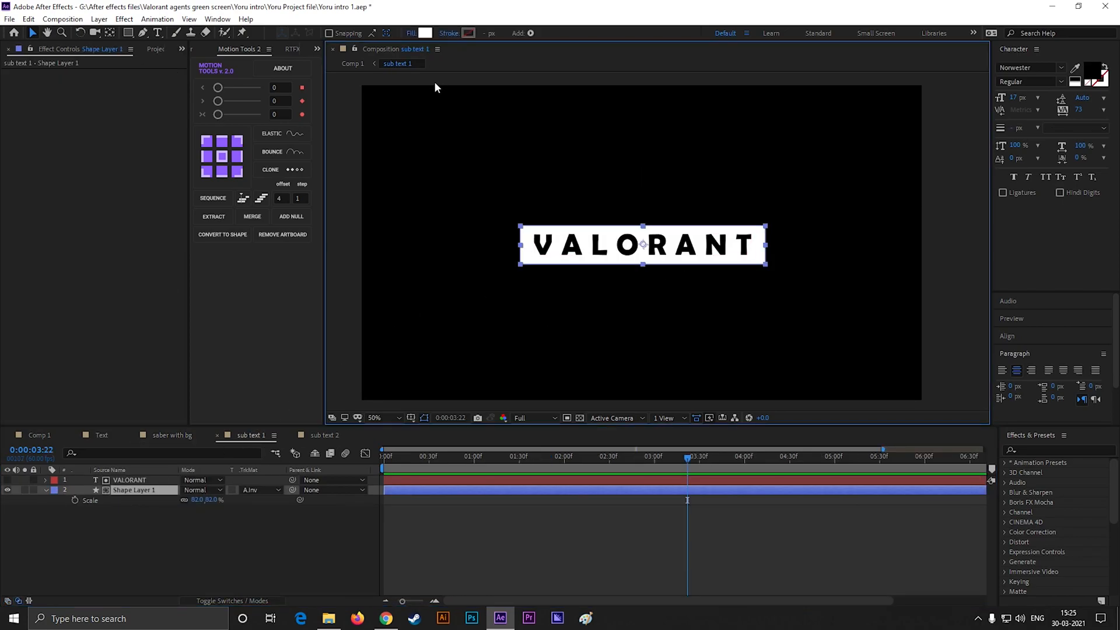
{"action": "left_click", "coordinate": [424, 33]}
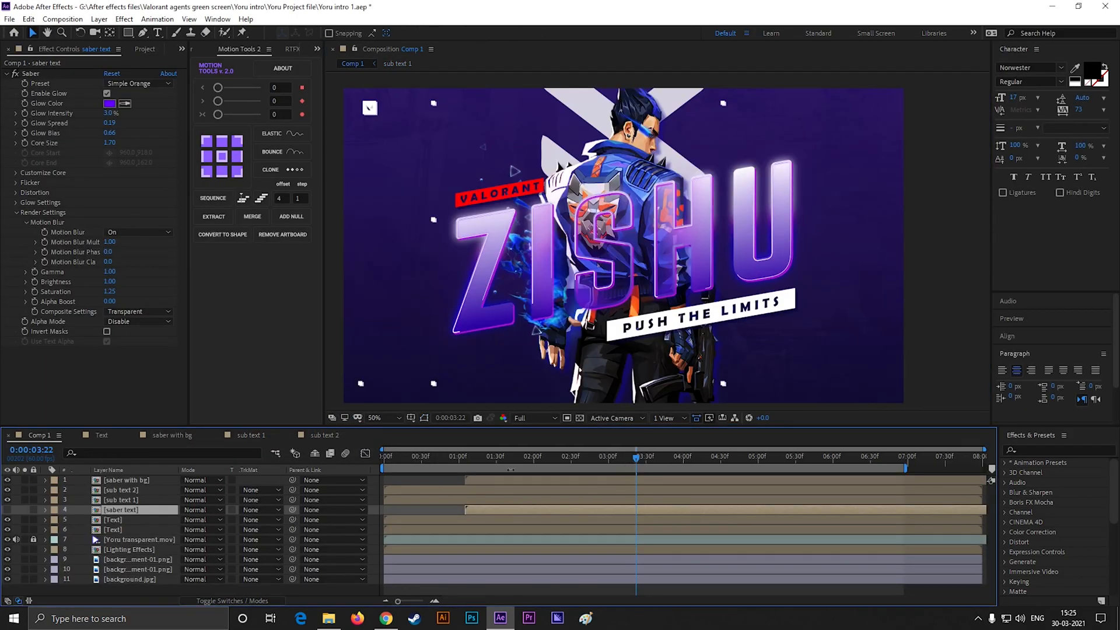
{"action": "left_click", "coordinate": [451, 456]}
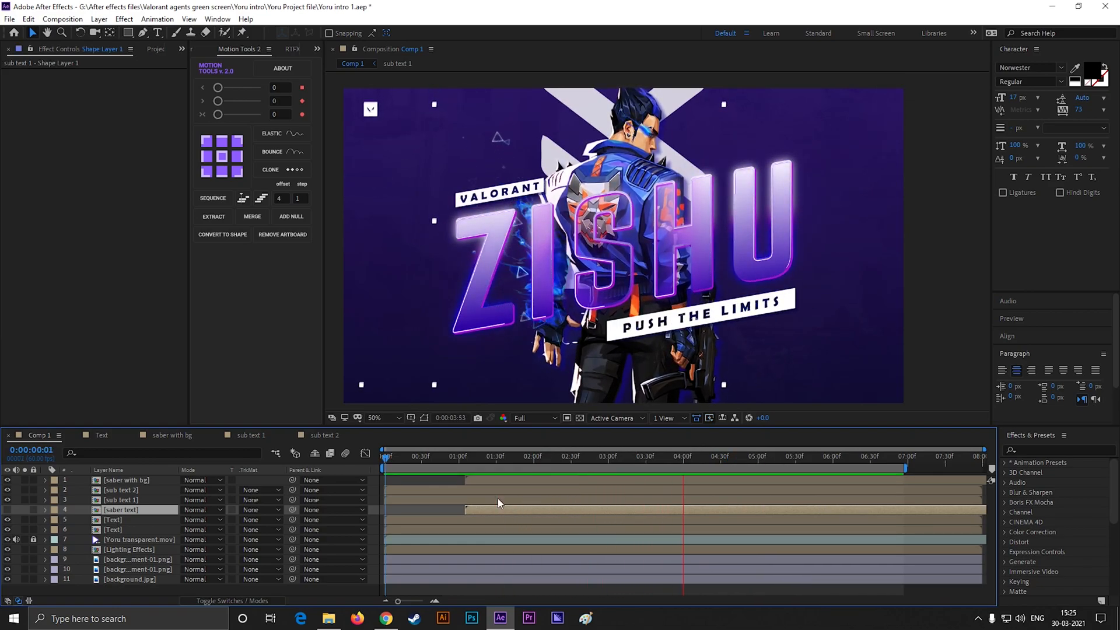
{"action": "left_click", "coordinate": [816, 456]}
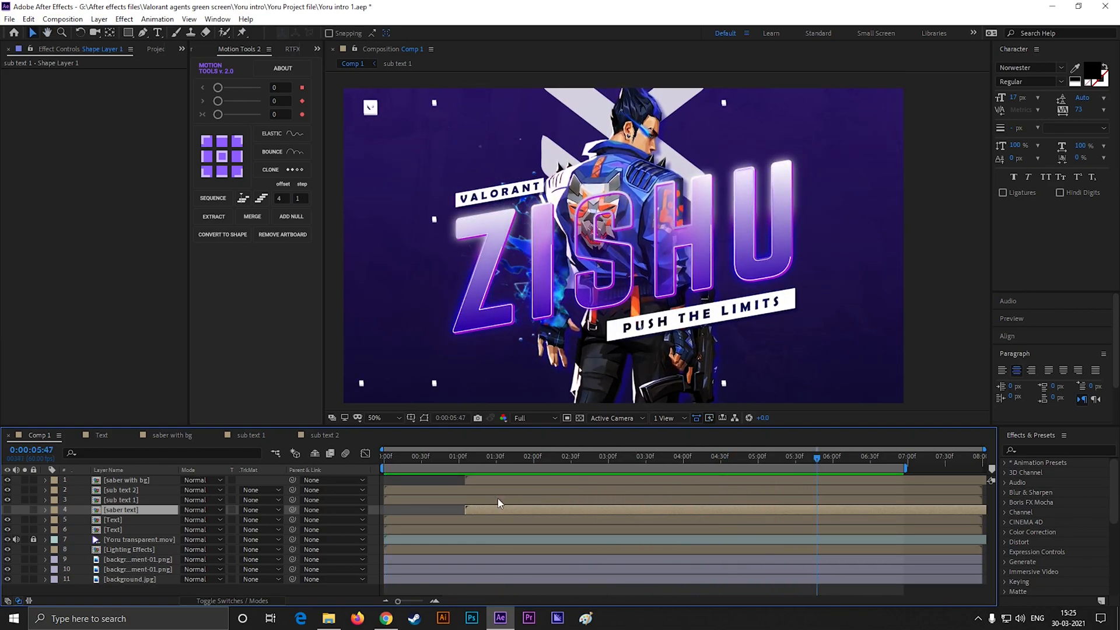